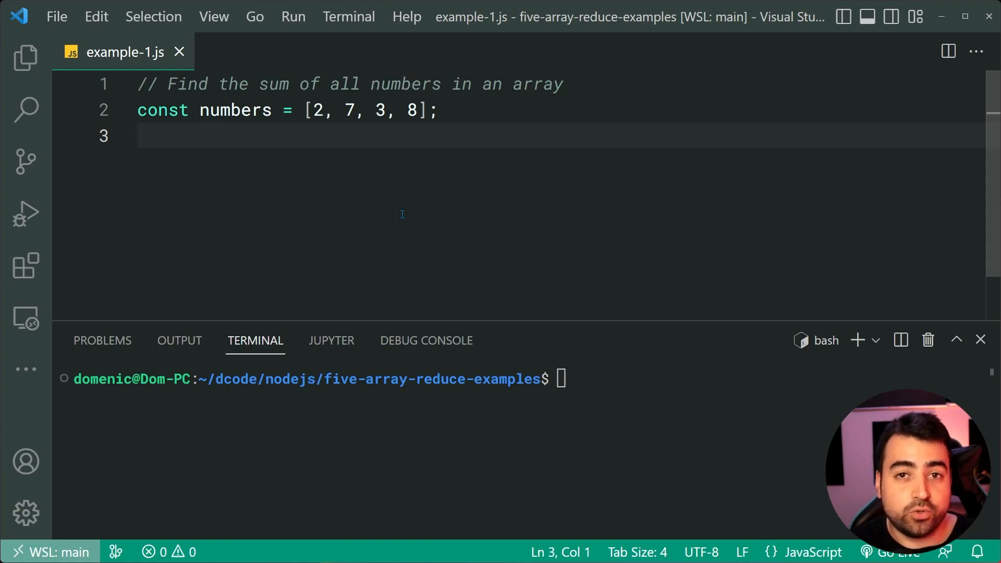
mouse_move(464, 251)
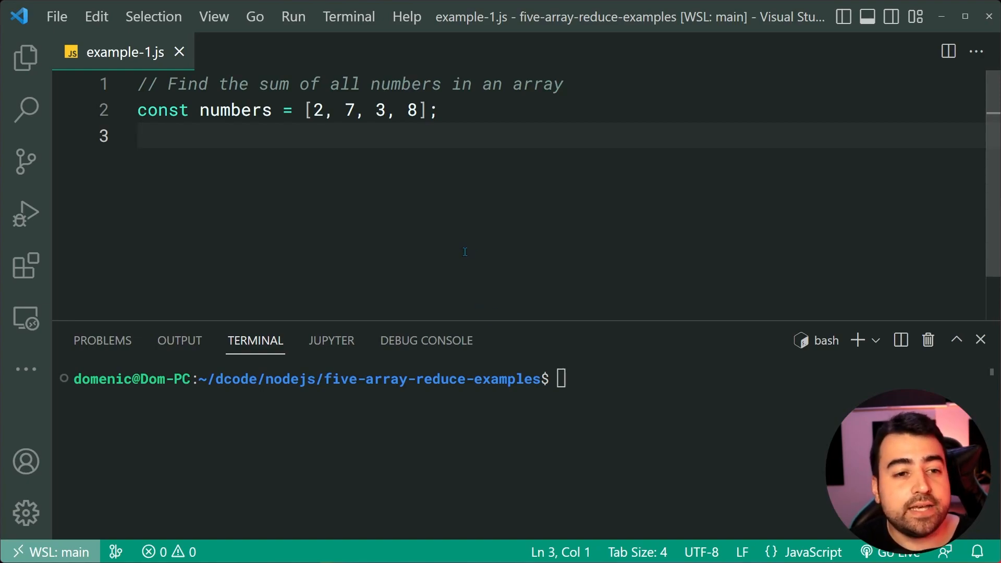
Declare const result = numbers.reduce((prev, number) => {}) below the numbers array.
drag(305, 109, 429, 109)
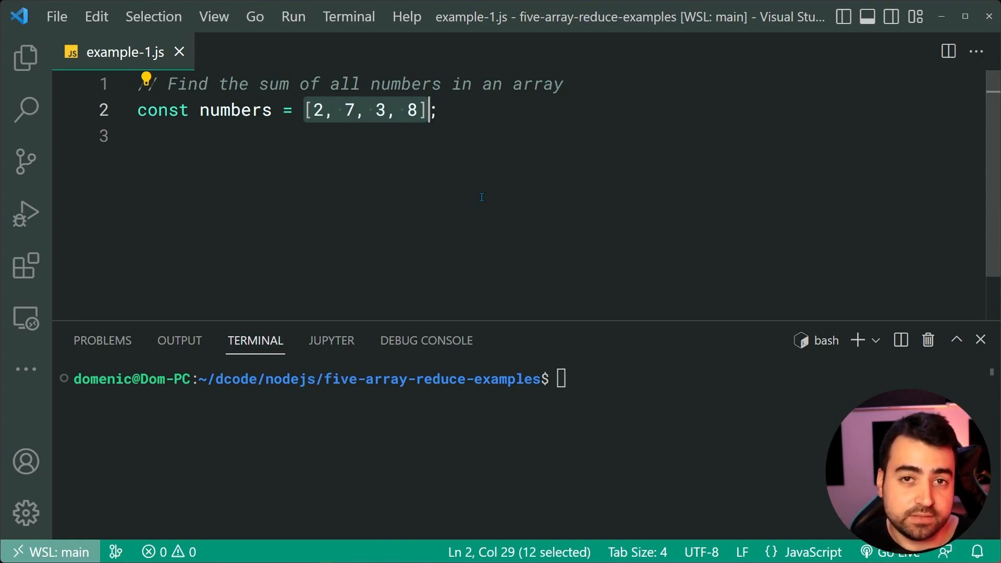
key(Enter)
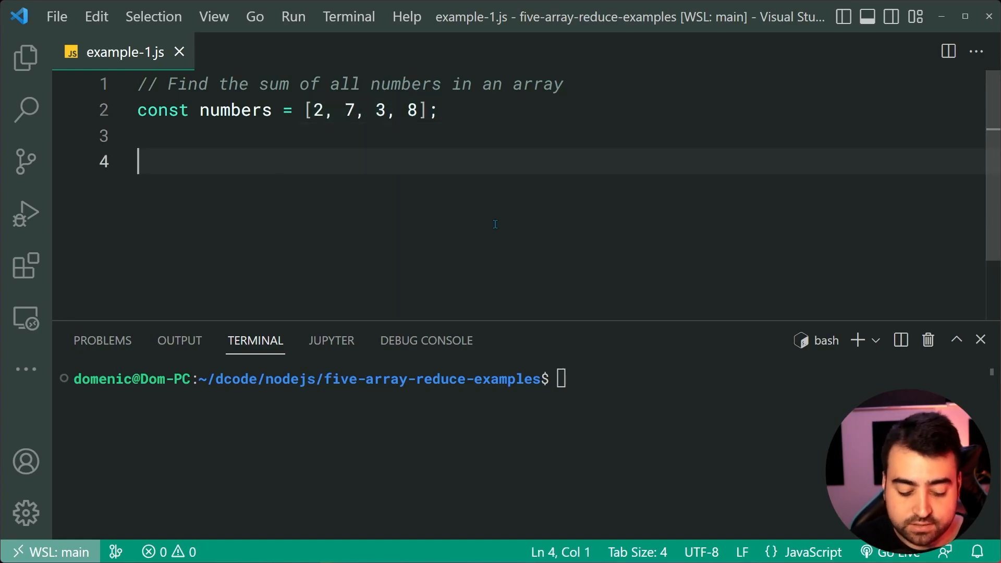
text(const resu)
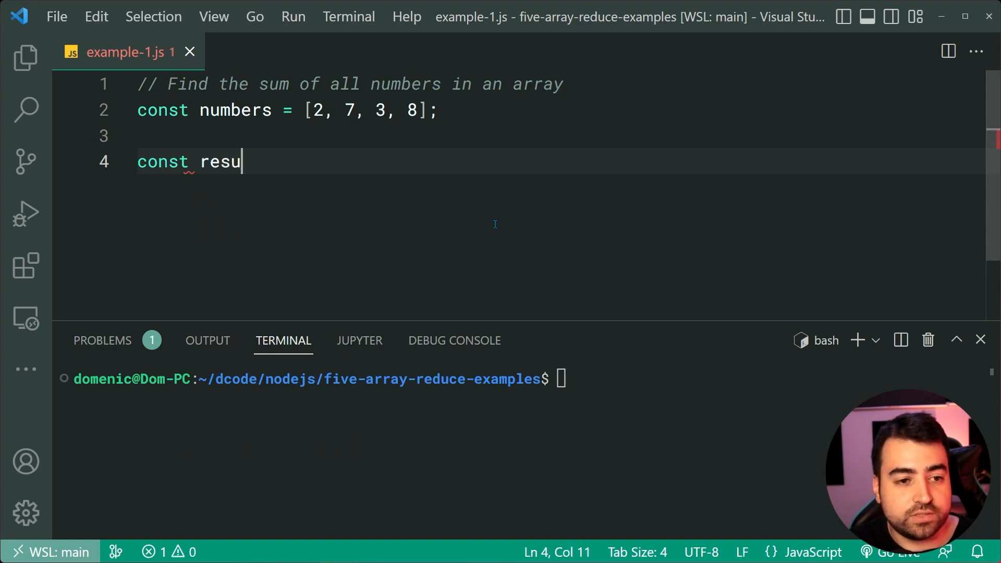
text(lt = numbers)
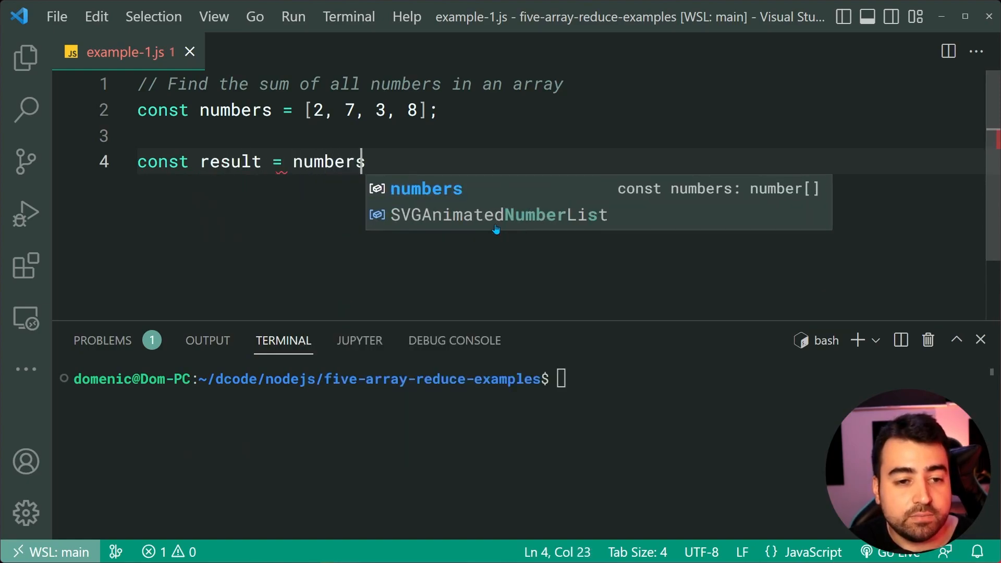
text(.reduce()
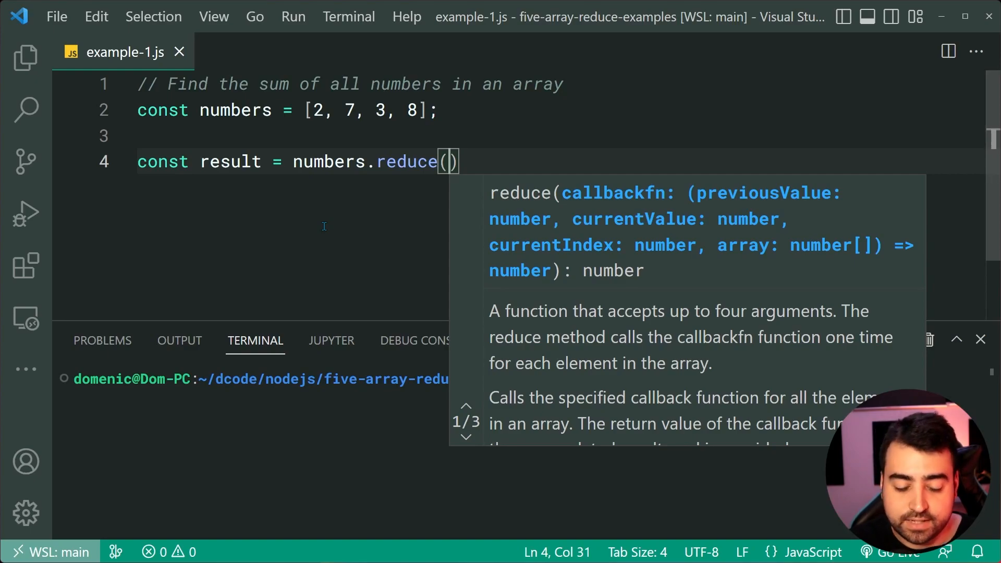
text(()
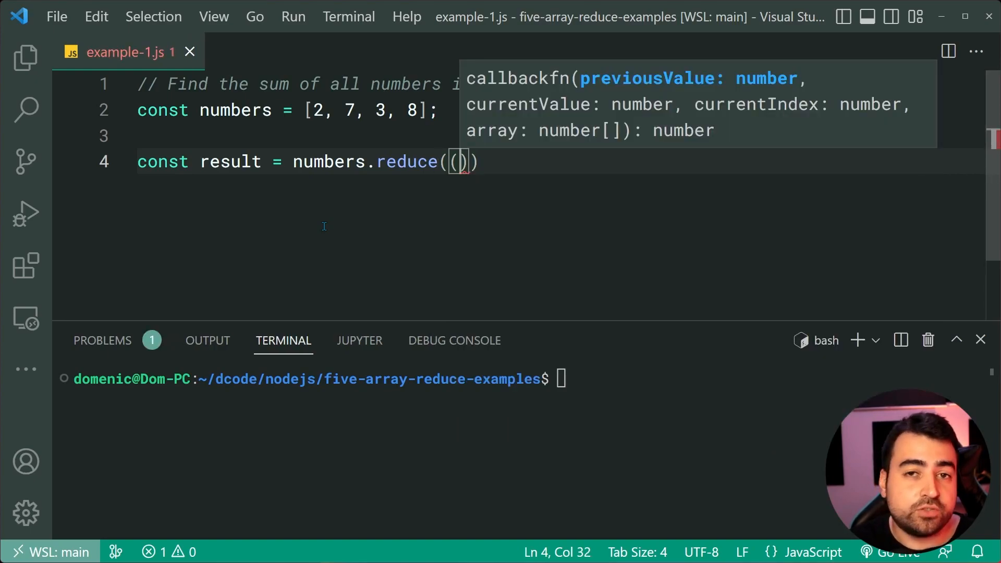
text(prev,)
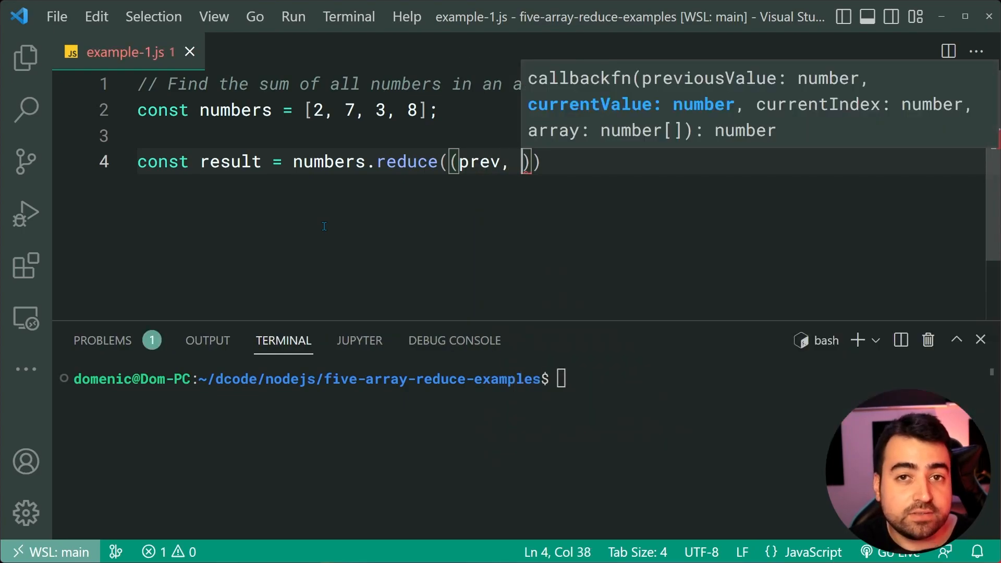
text(number)
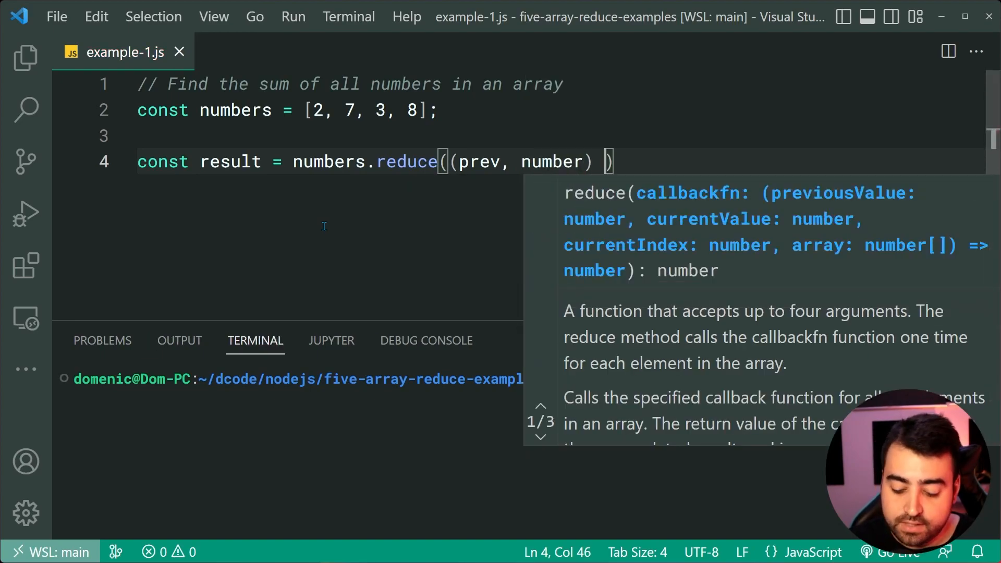
text(=> {})
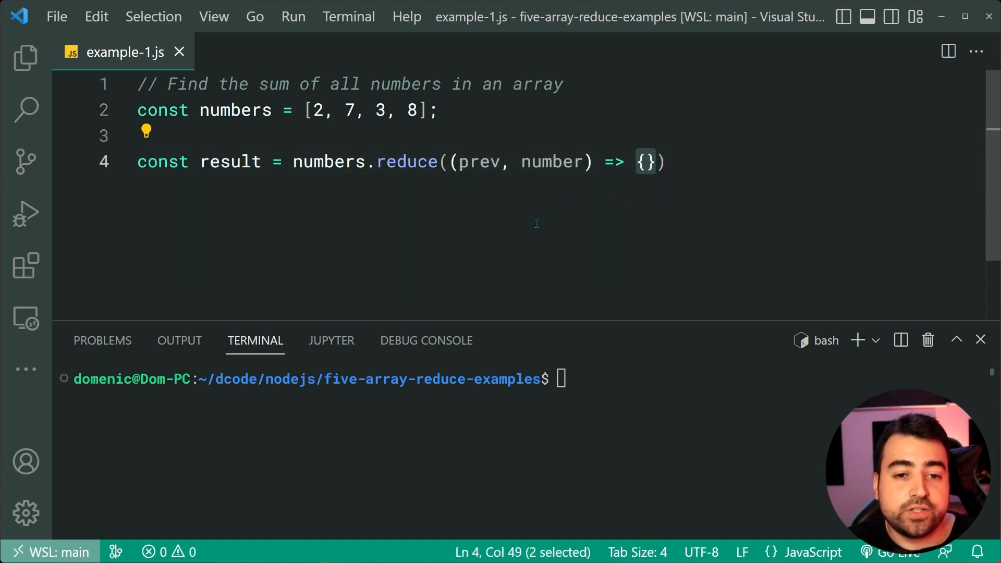
Give reduce the initial value 0 and make the callback return prev + number.
double_click(478, 162)
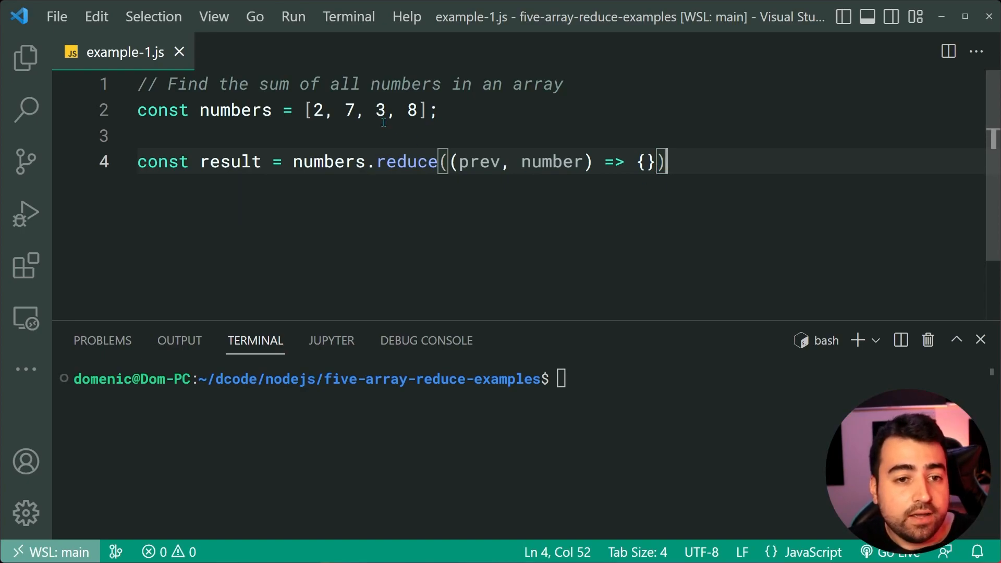
mouse_move(649, 275)
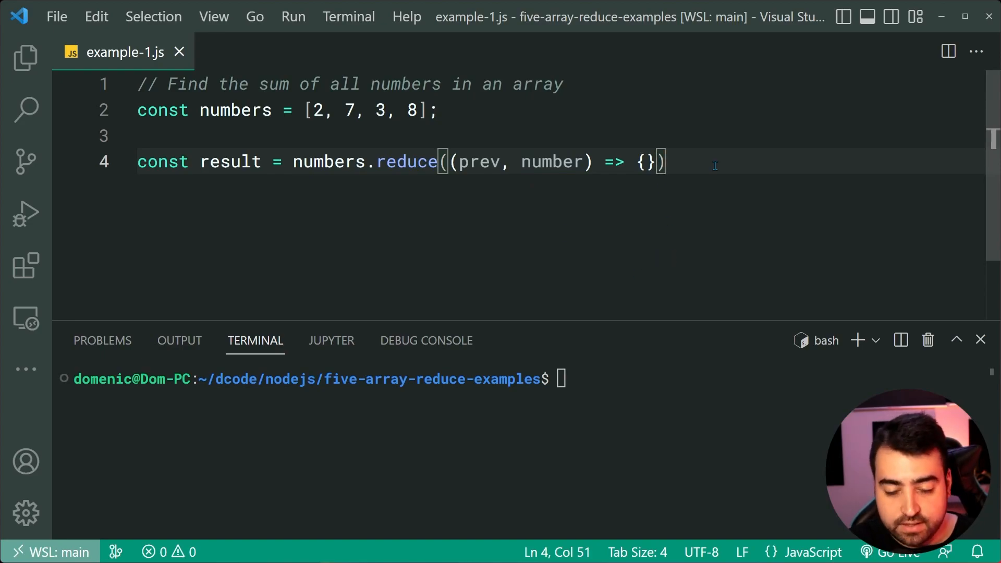
text(,)
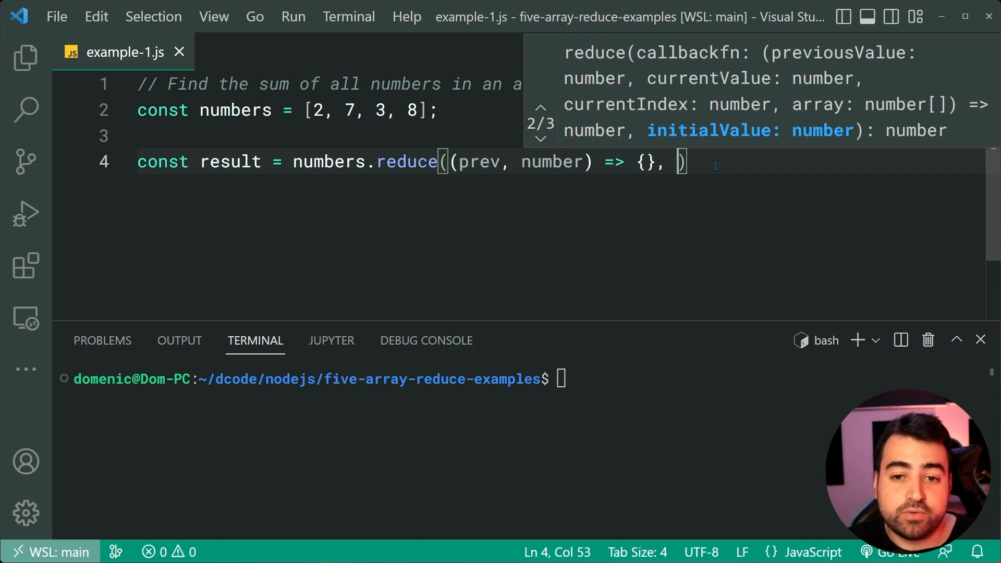
text(0);)
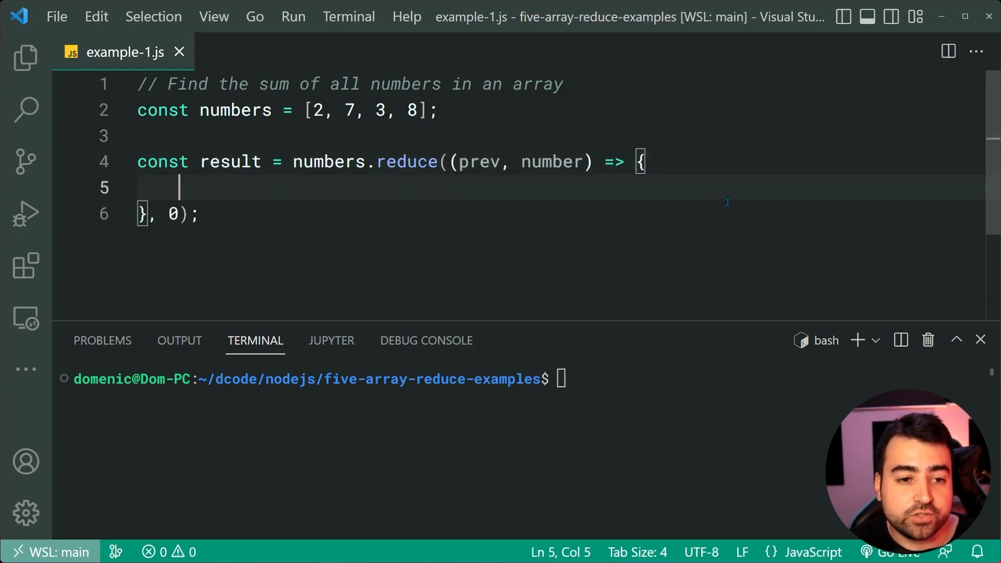
text(return prev)
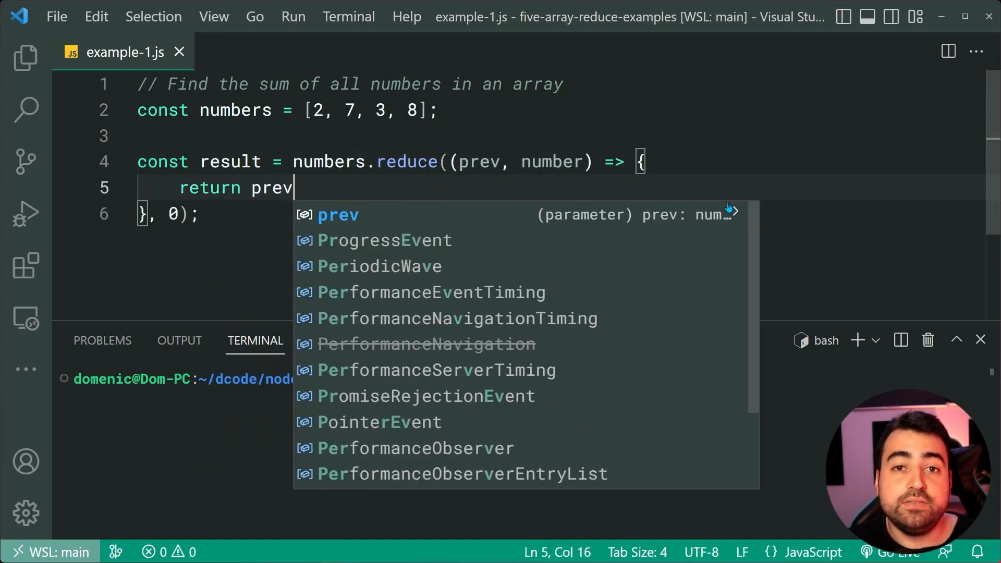
text(+)
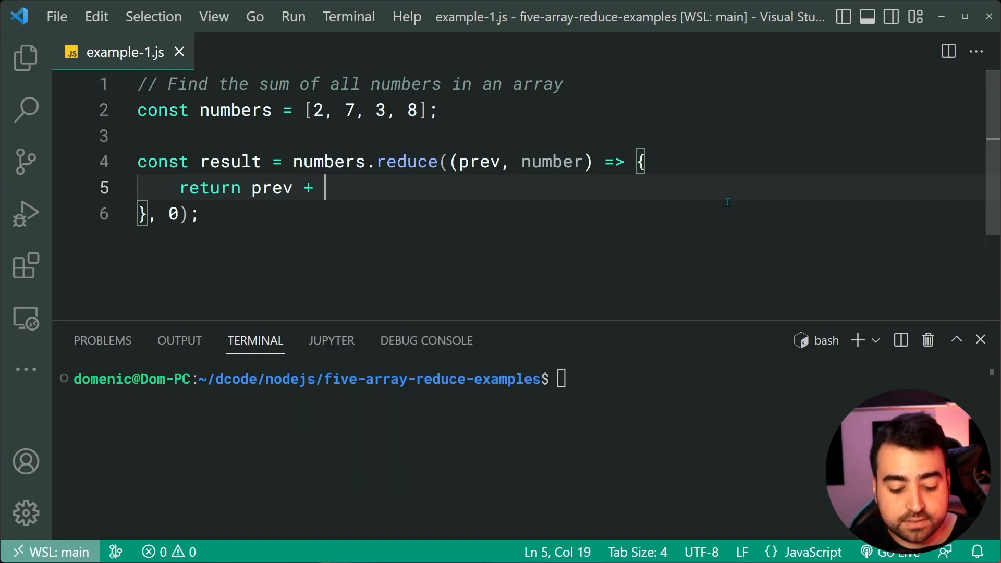
text(number;)
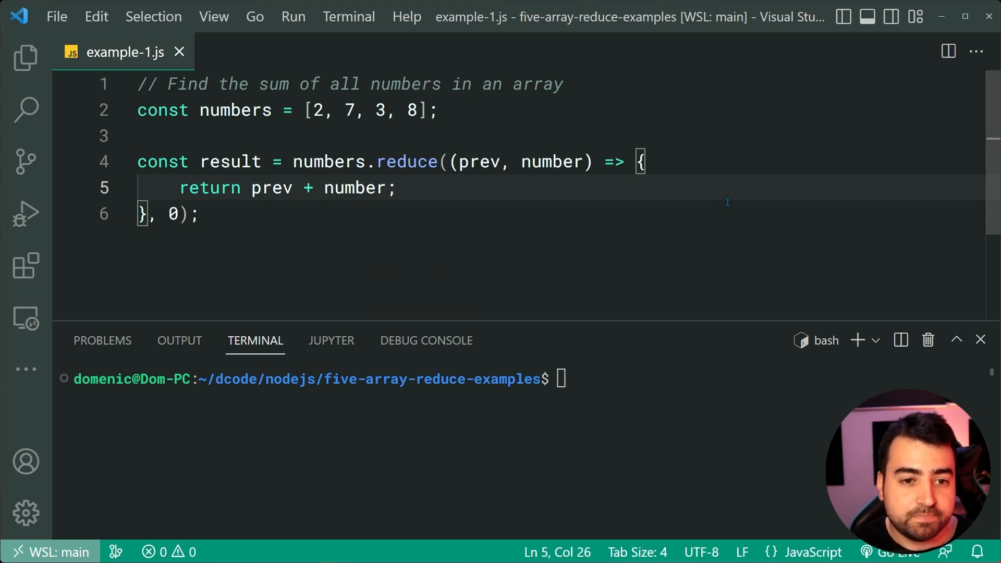
Add console.log(result) and run node example-1.js in the terminal, printing 20.
text(console.l)
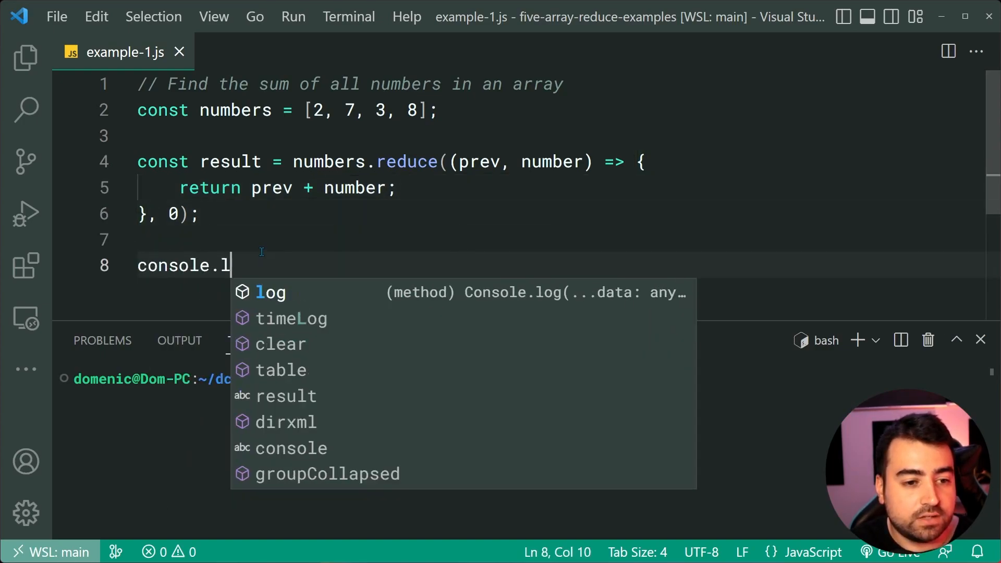
text(og(result);)
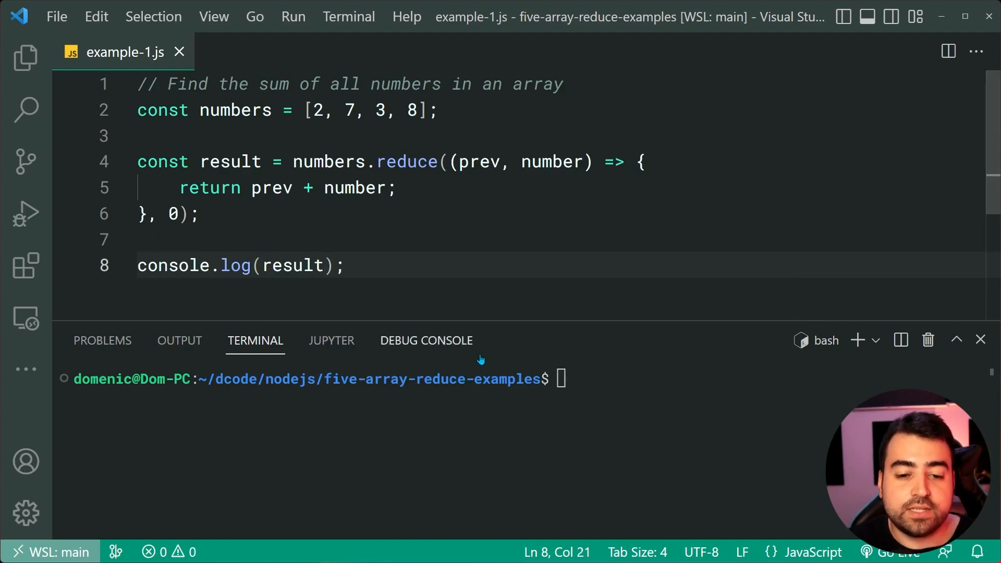
text(node example-1.js)
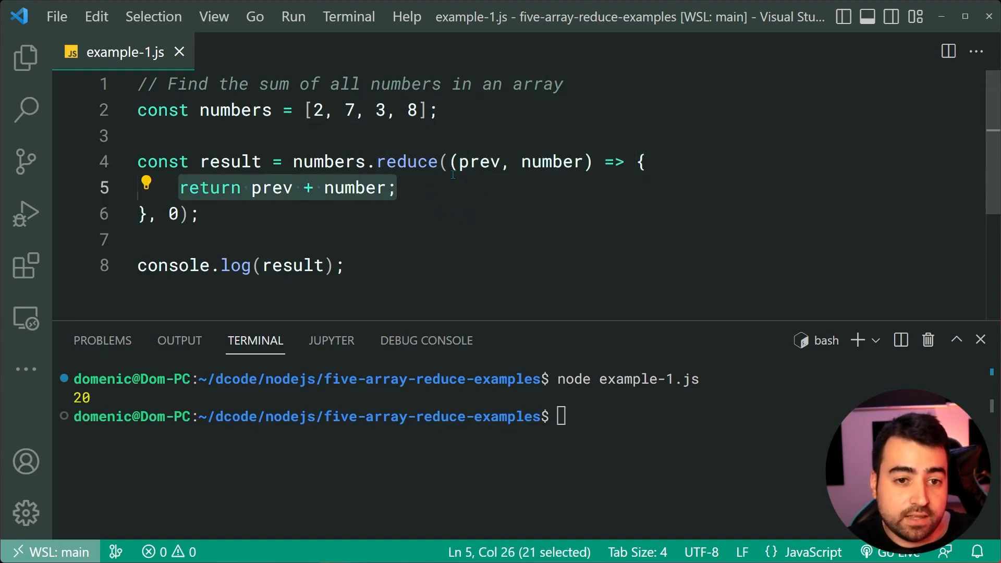
click(313, 188)
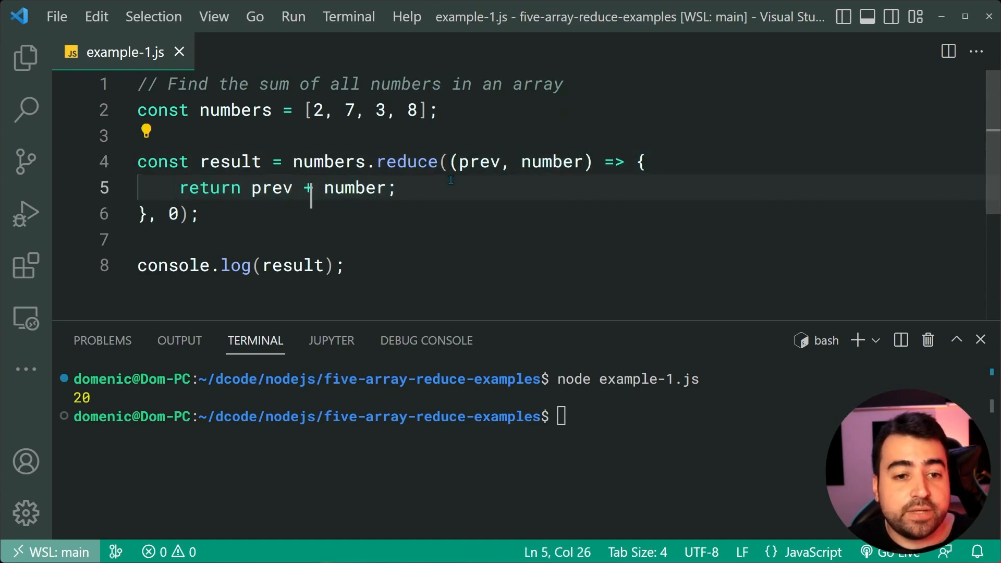
double_click(478, 162)
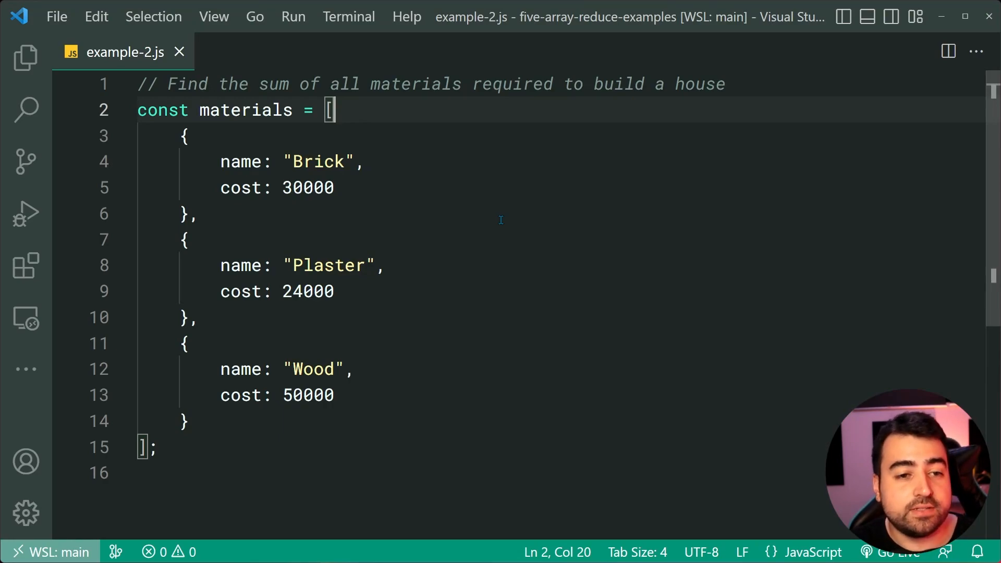
mouse_move(592, 241)
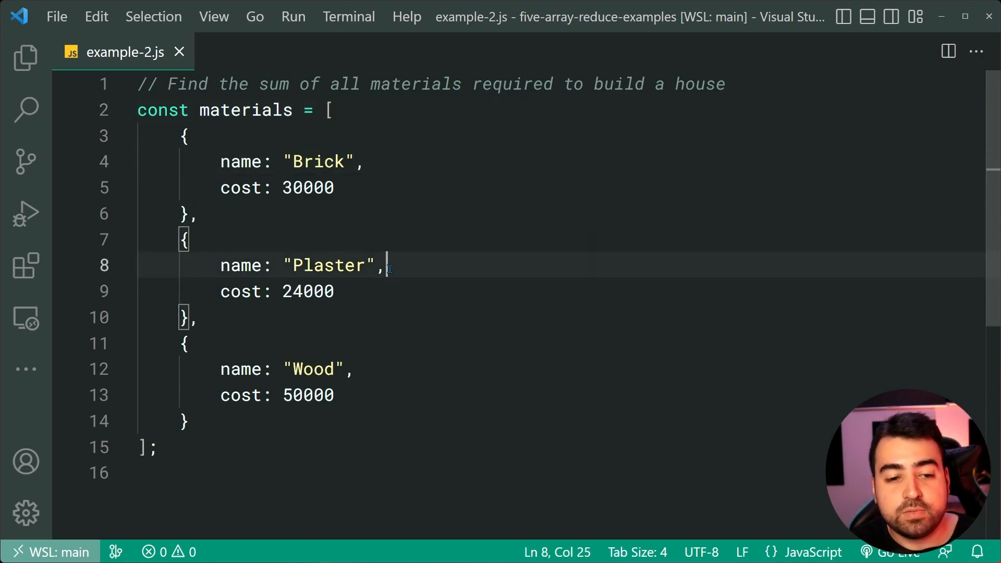
Point out the Plaster entry in the materials array of example-2.js.
click(358, 369)
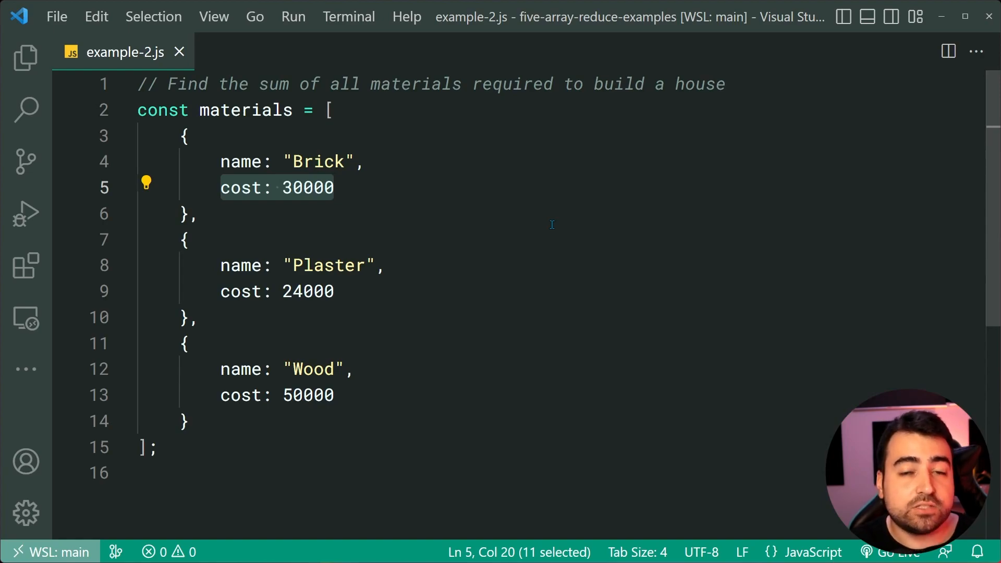
mouse_move(188, 139)
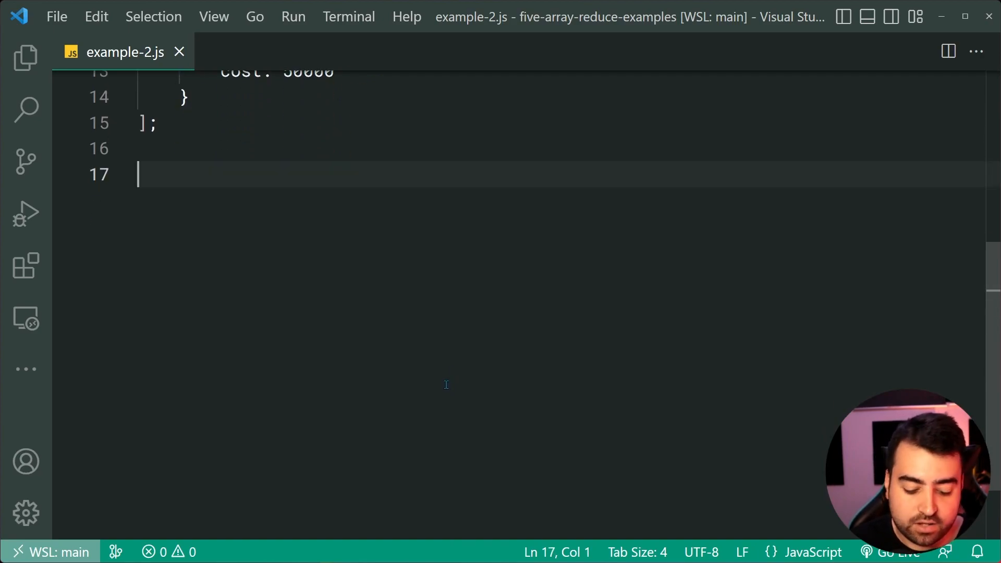
Declare const result = materials.reduce((prev, material) => {}, 0).
text(const result =)
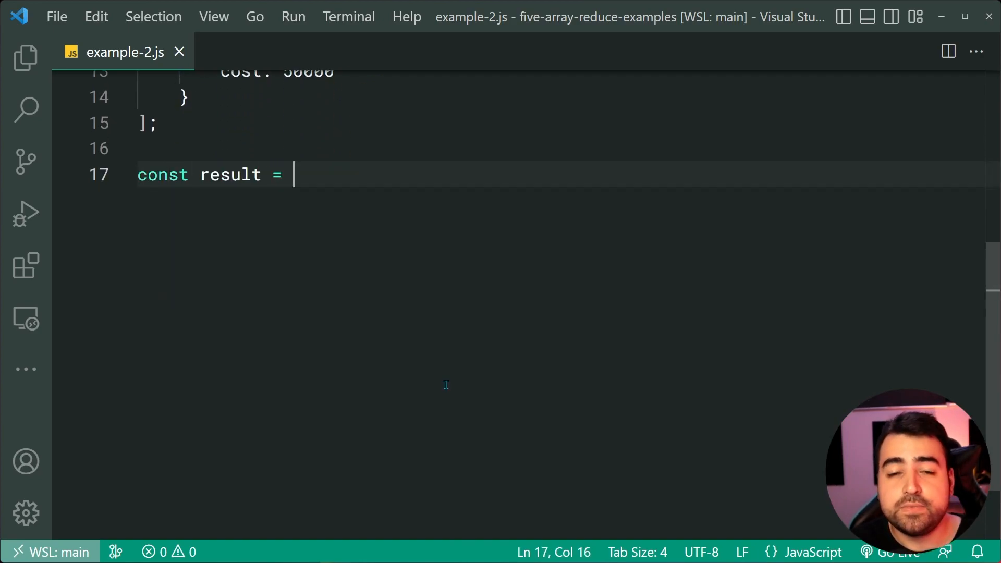
text(materials.reduce(()
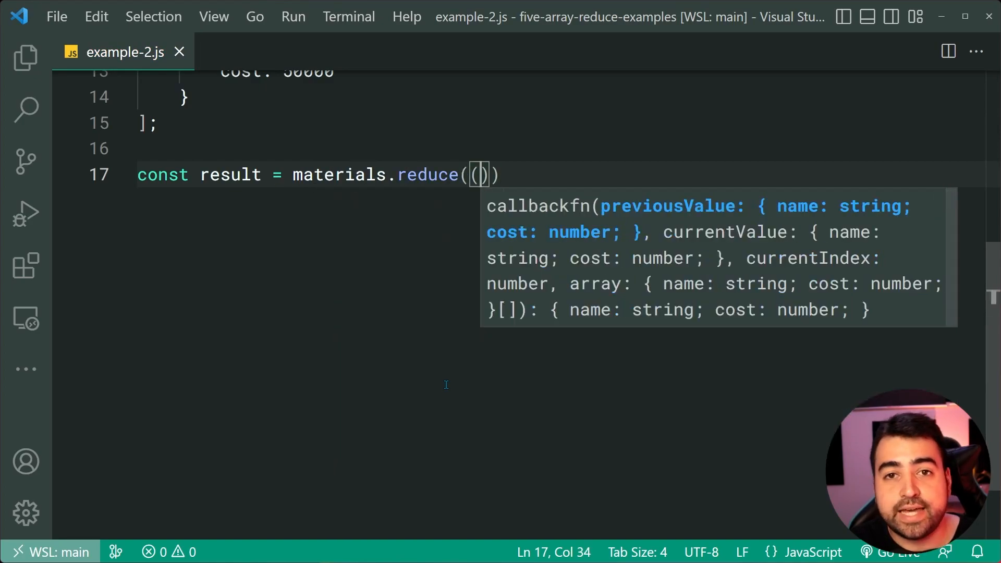
text(prev)
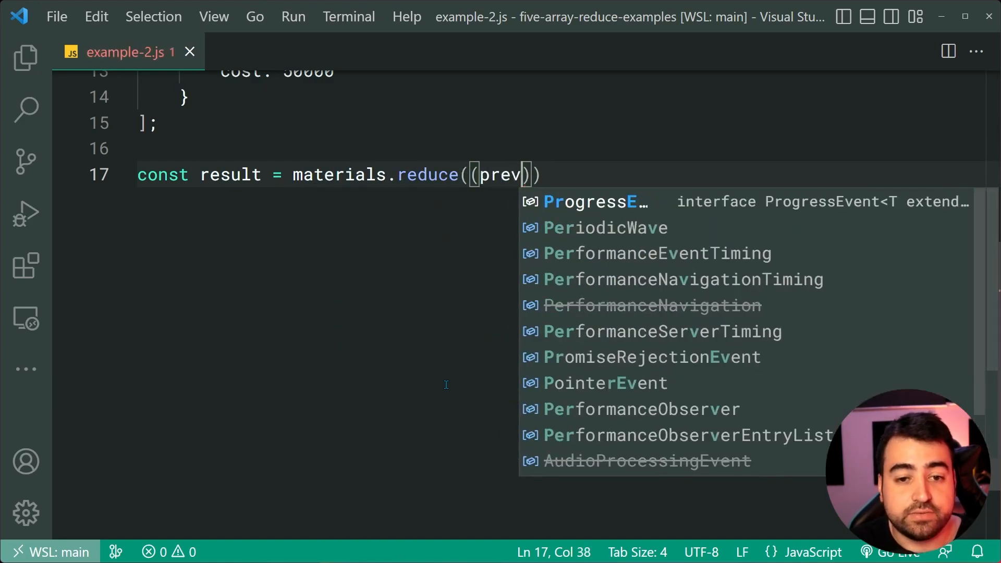
text(,)
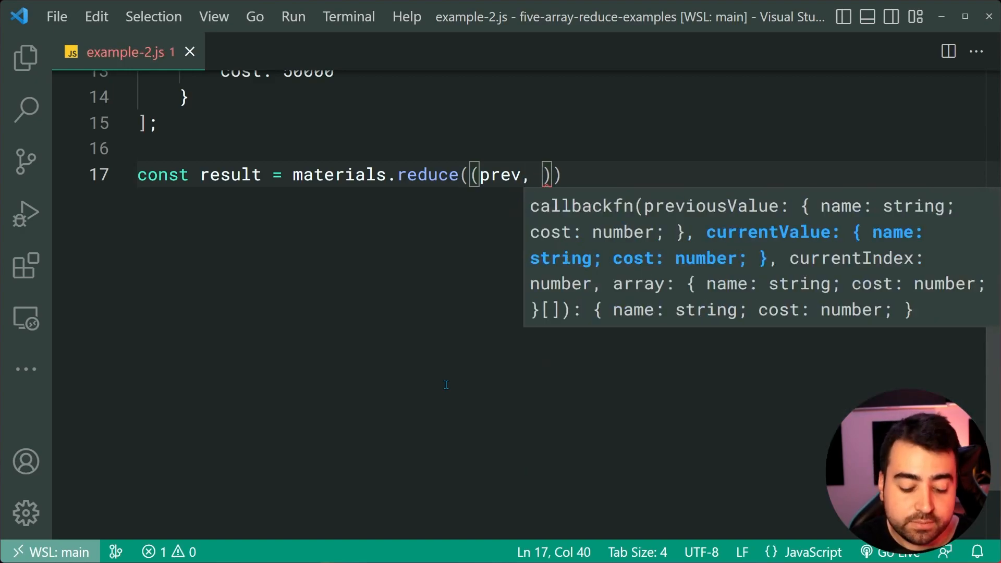
text(material)
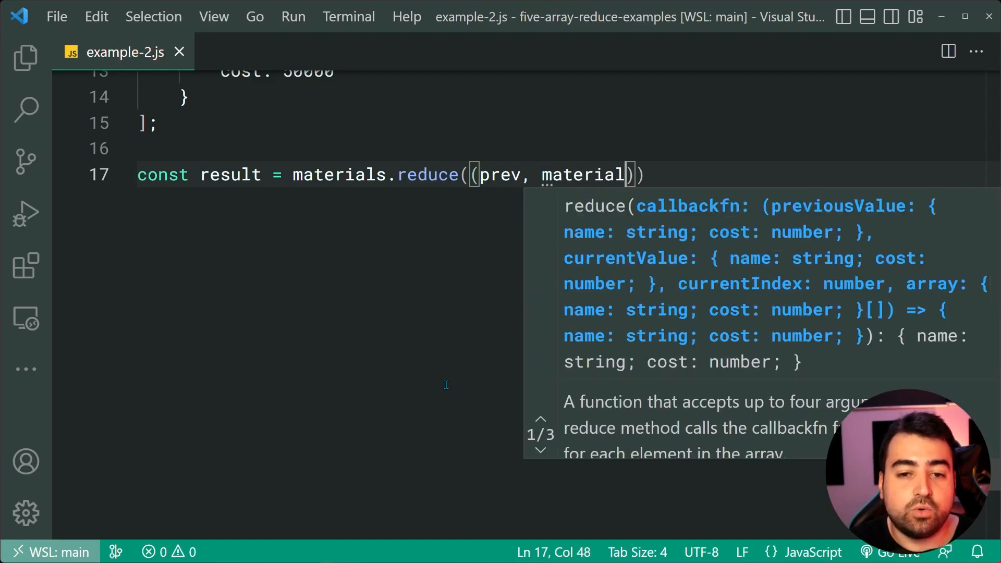
double_click(582, 174)
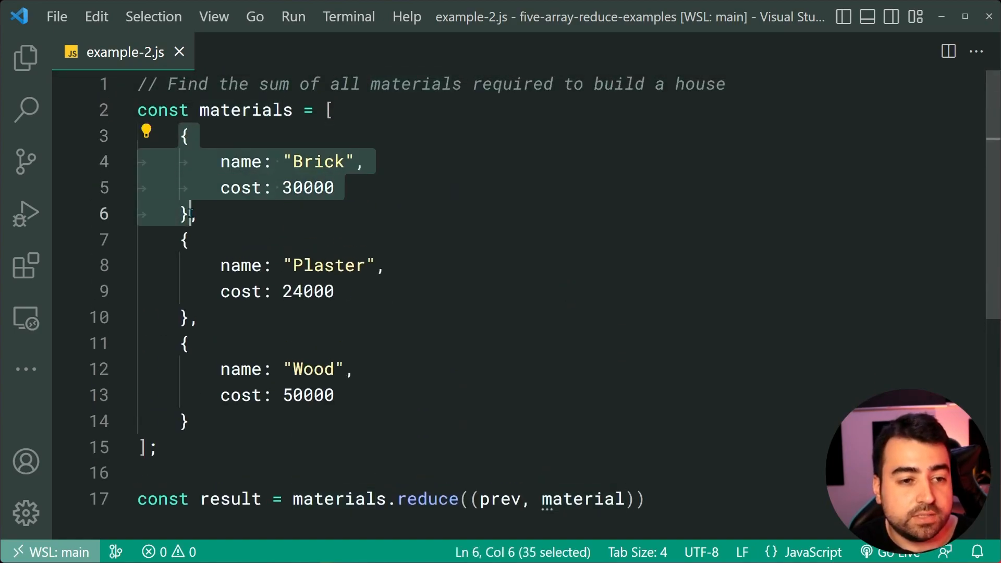
scroll(down, 3)
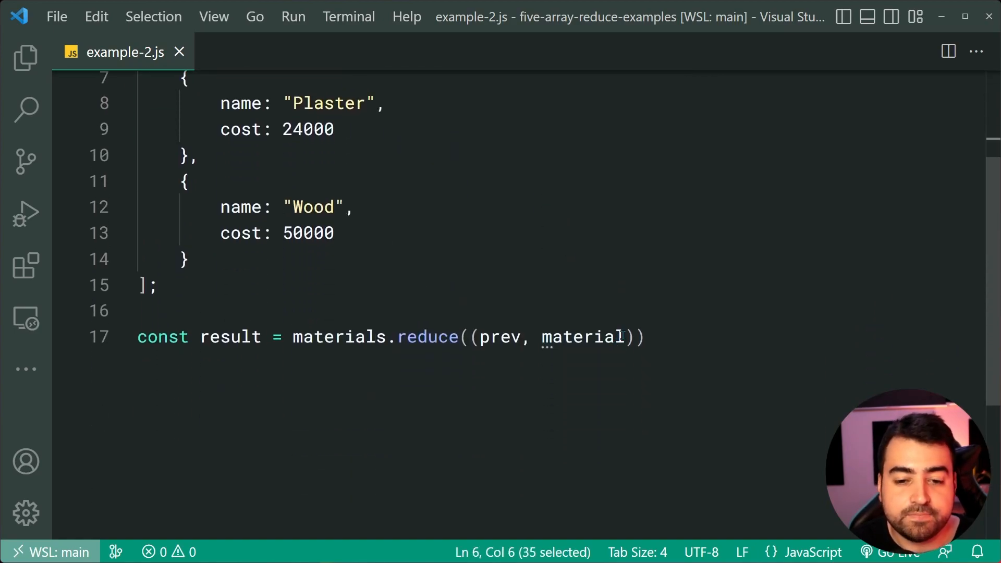
text(=> {})
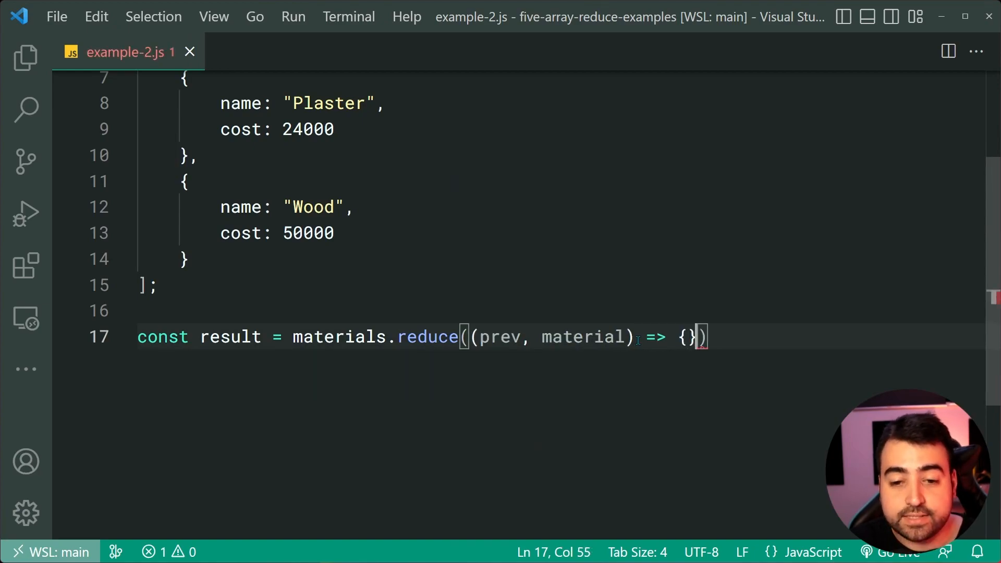
text(, 0)
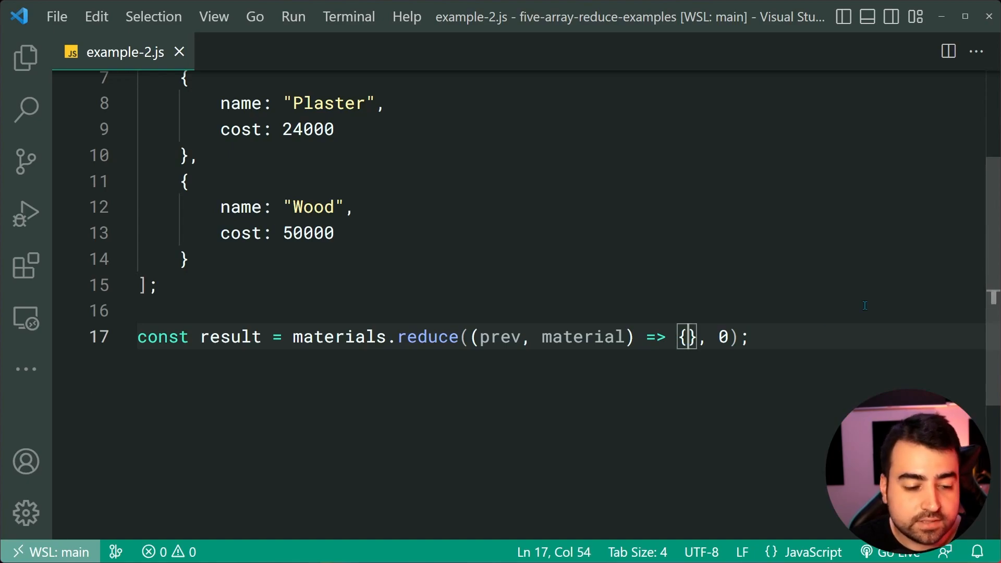
Make the callback return prev + material.cost.
key(Enter)
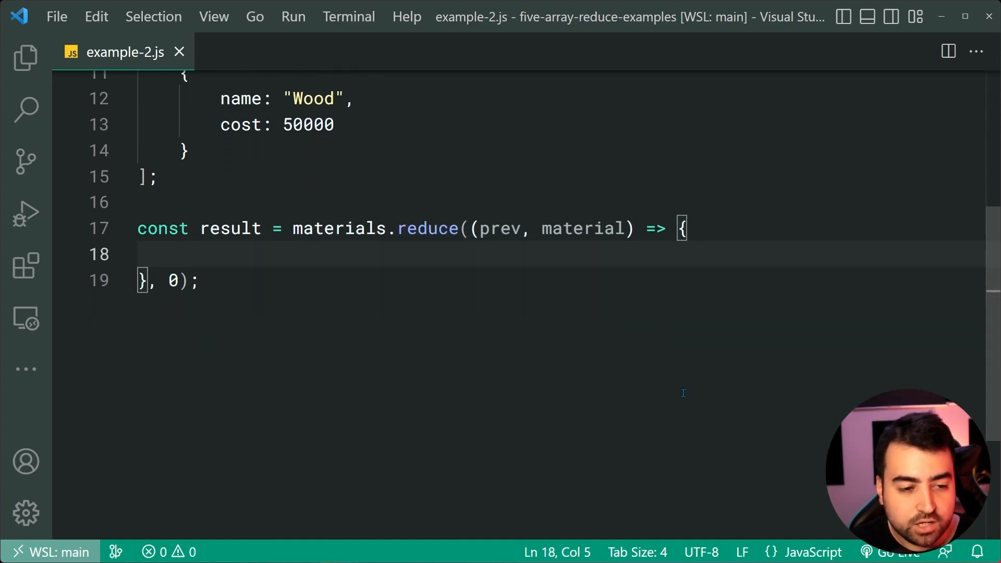
text(return prev +)
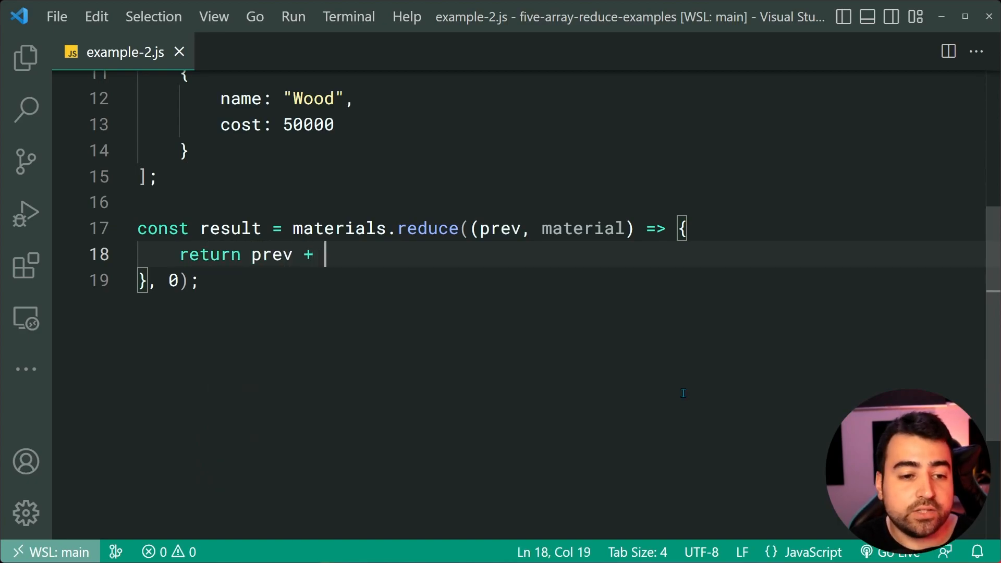
text(material)
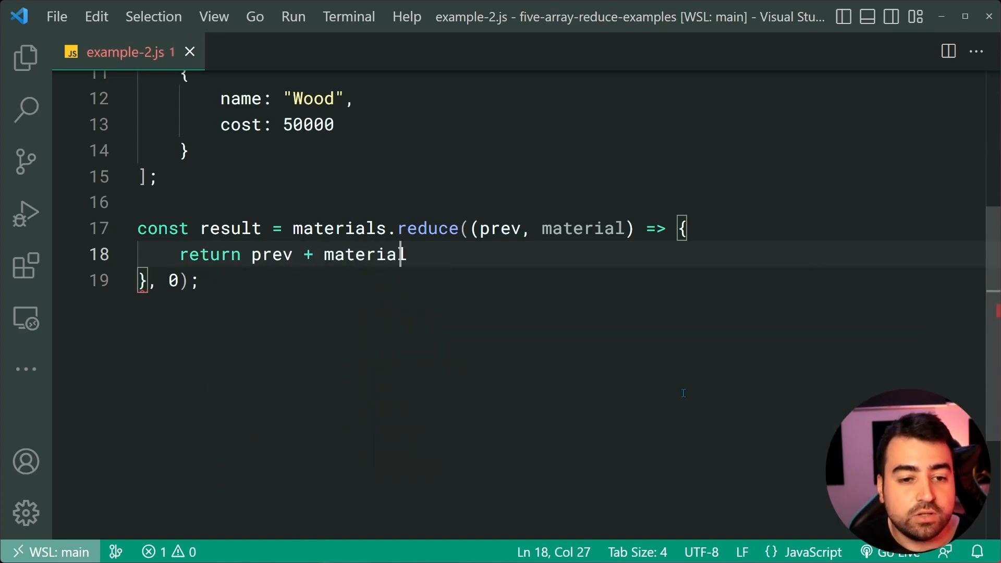
text(.cost;)
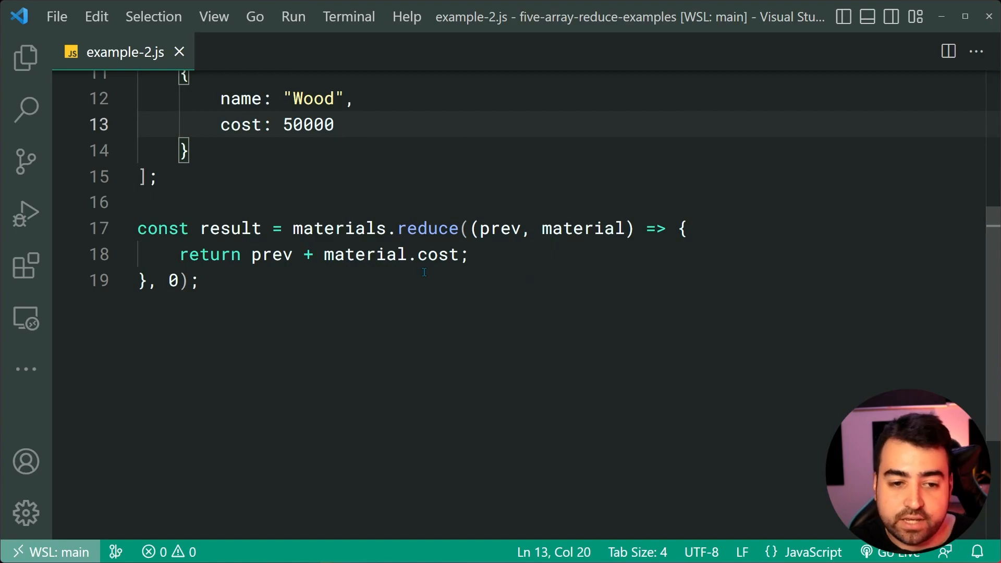
double_click(436, 255)
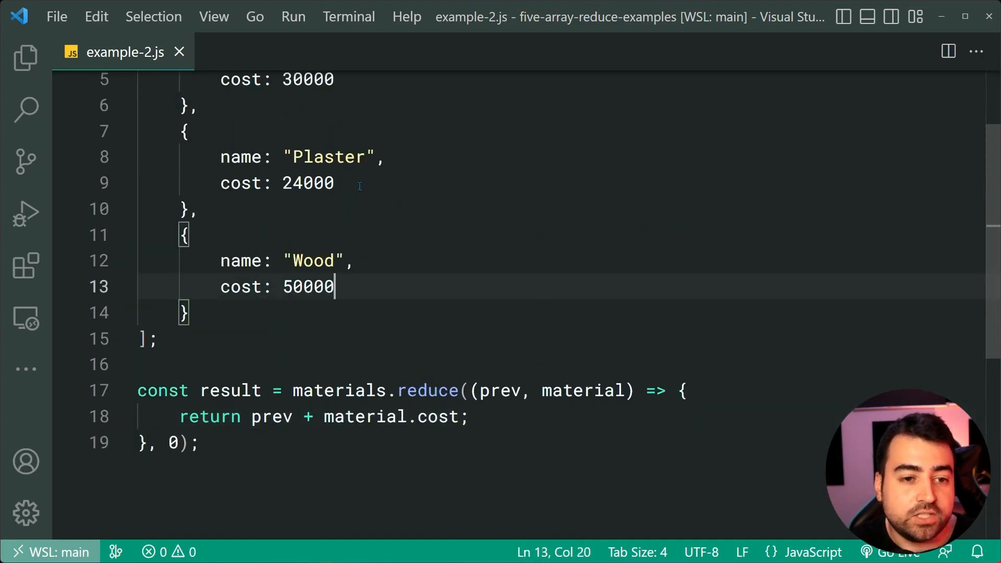
Log result and run node example-2.js in the terminal.
text(console.log(result);)
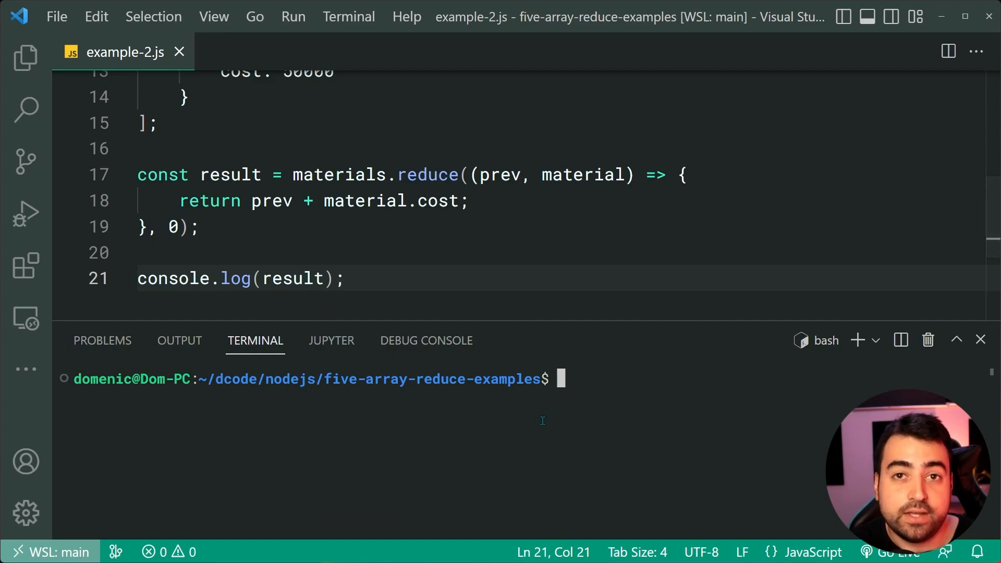
text(node example-2.js)
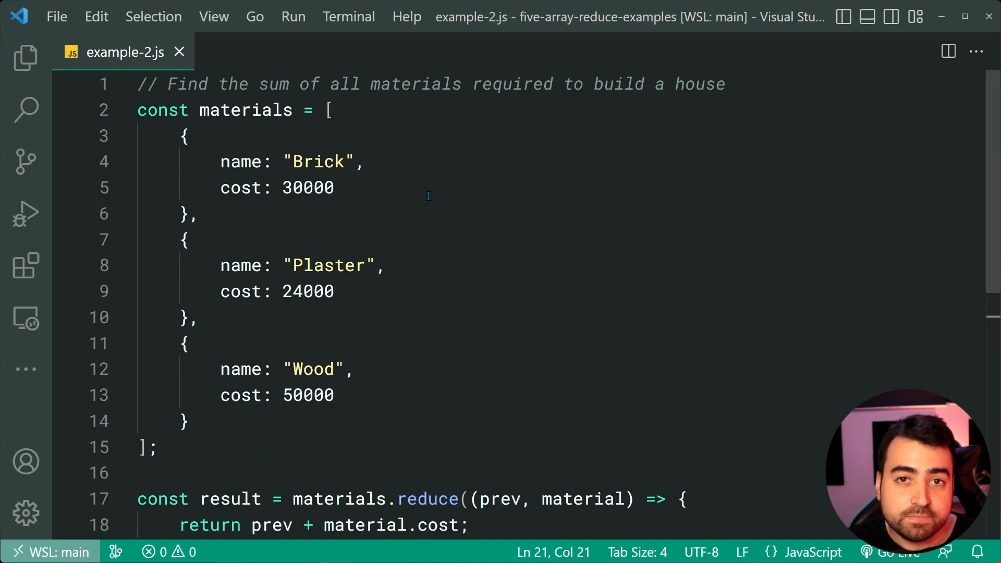
scroll(down, 3)
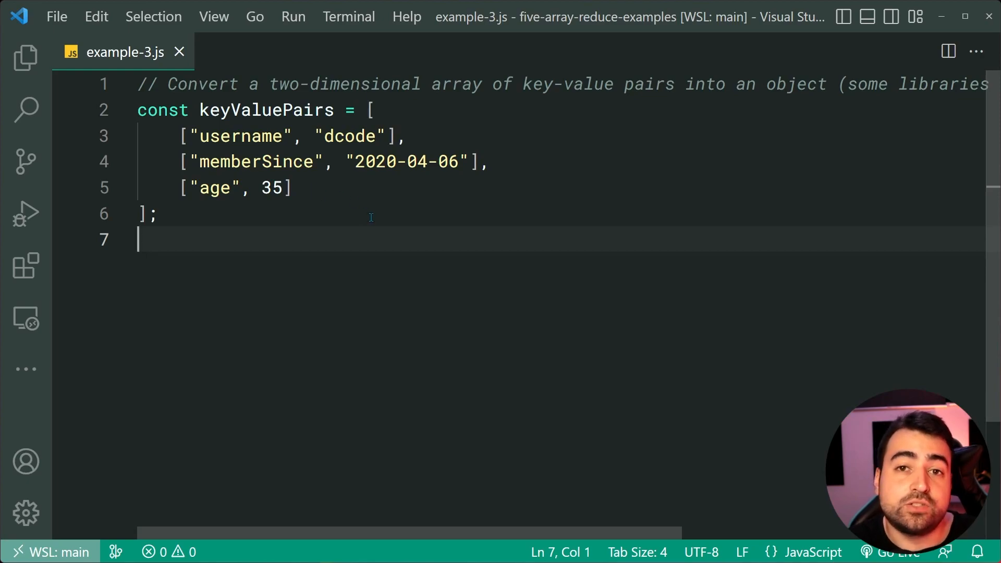
mouse_move(382, 214)
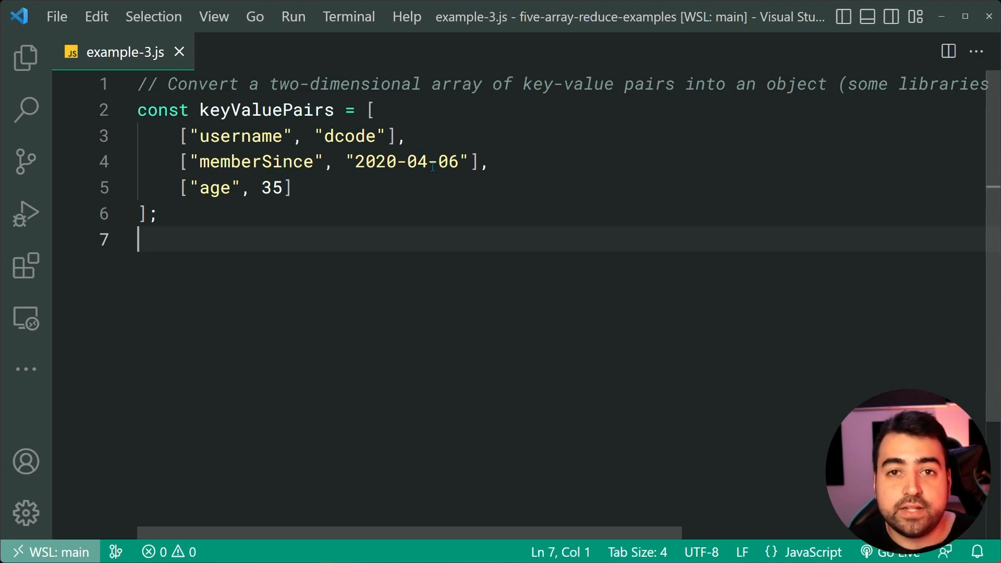
Add an empty line below the keyValuePairs array in example-3.js.
double_click(240, 136)
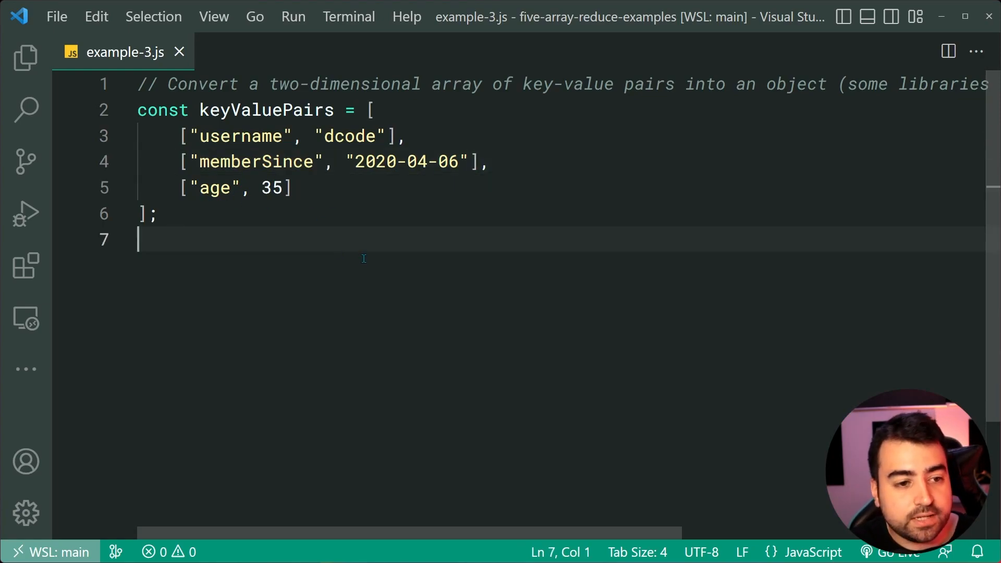
key(Enter)
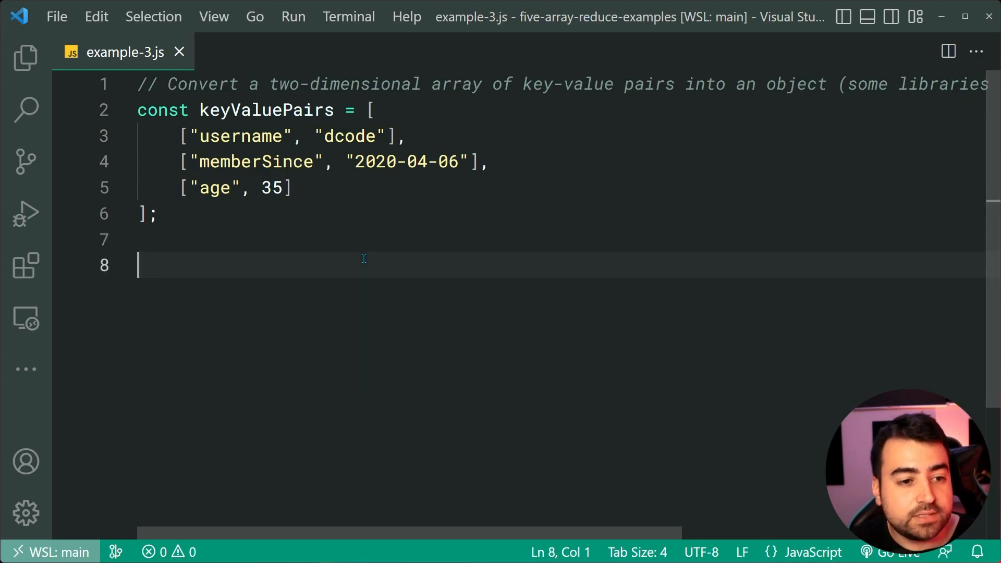
Declare const result = keyValuePairs.reduce((prev, keyValuePair) => {}, {});.
text(const result =)
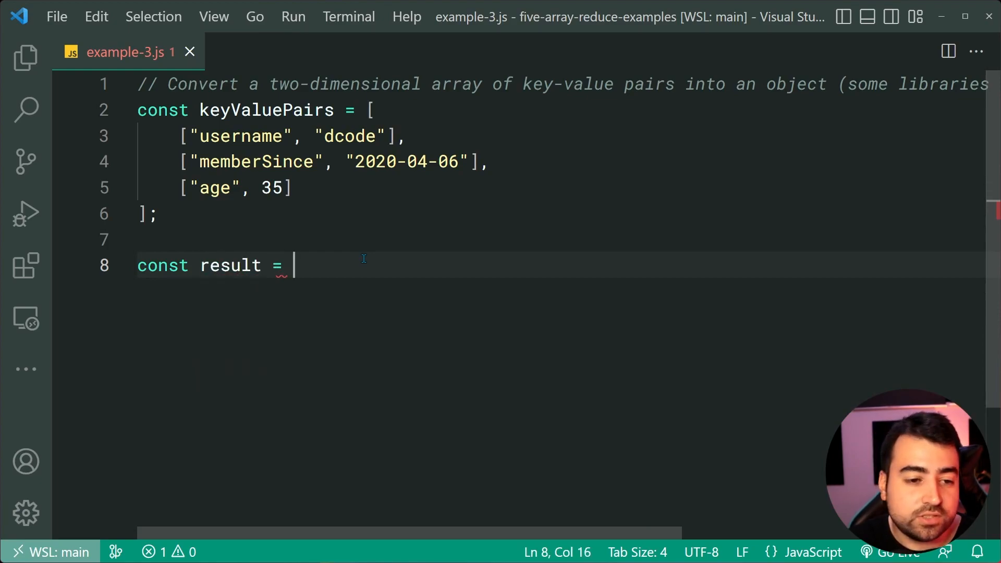
text(keyValuePairs)
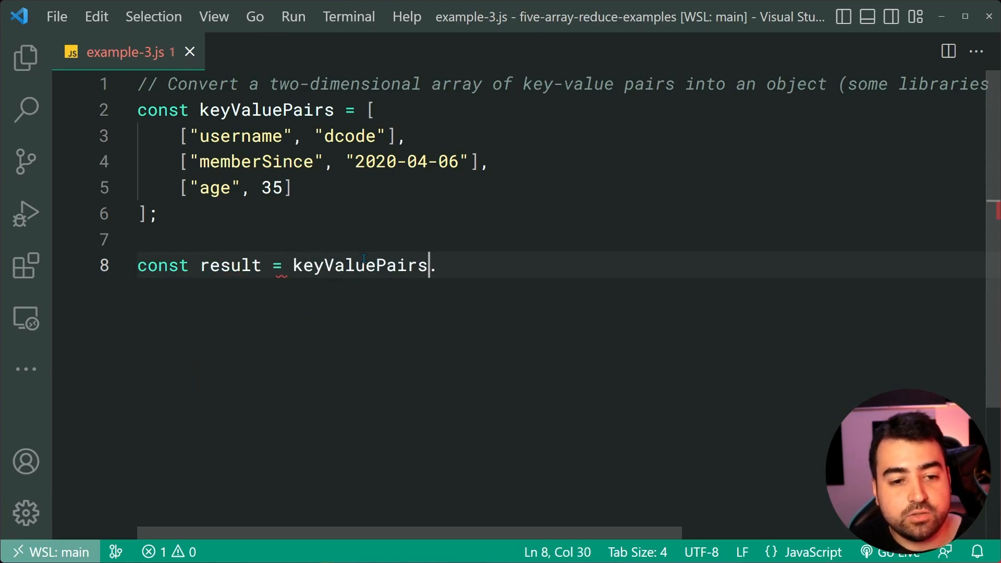
text(.reduce)
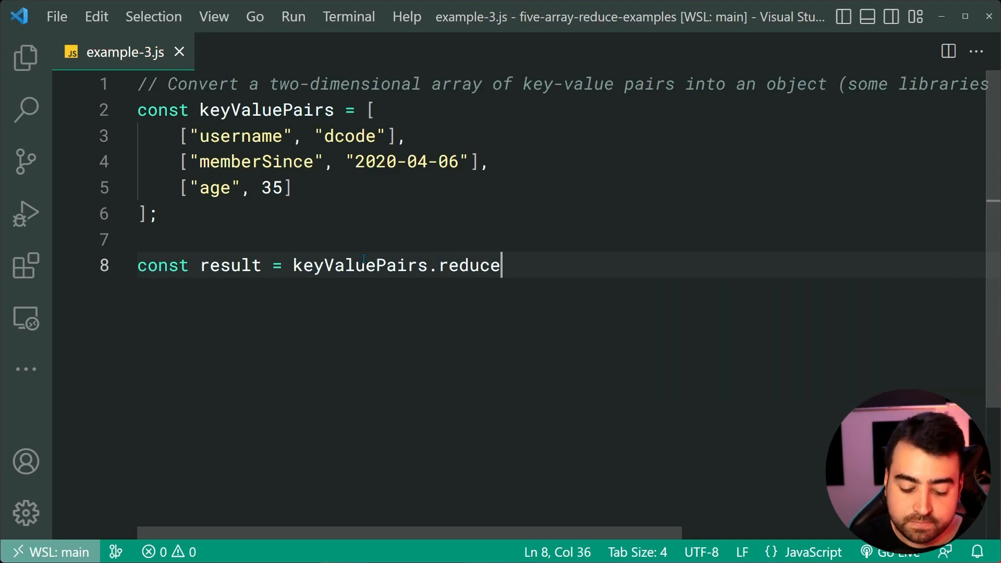
text((()
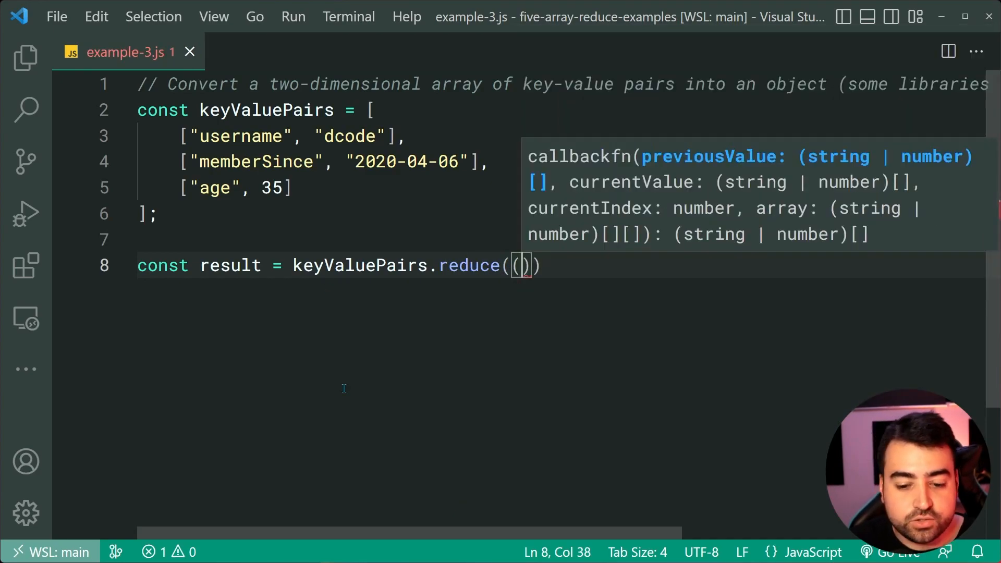
text(prev,)
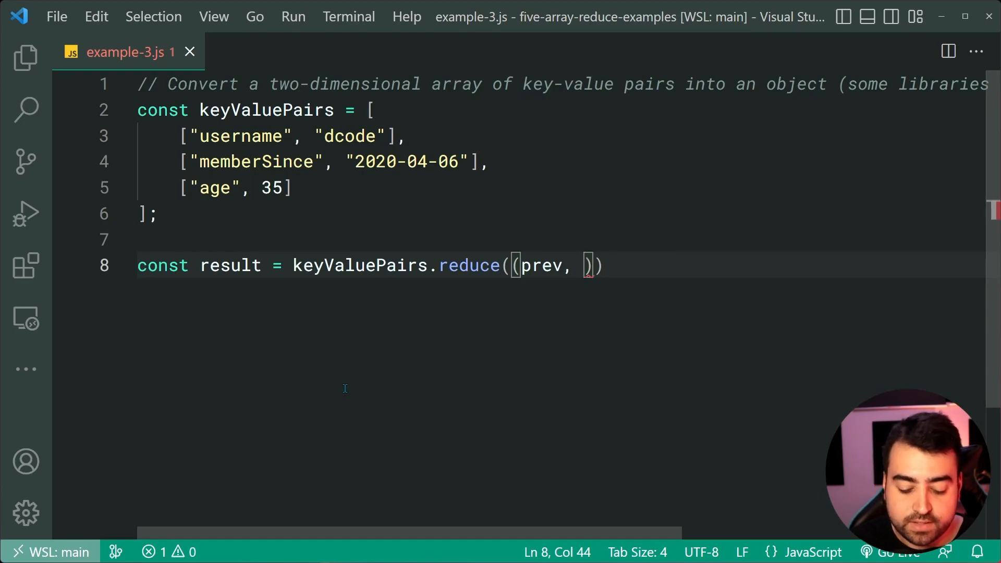
text(keyValuePair)
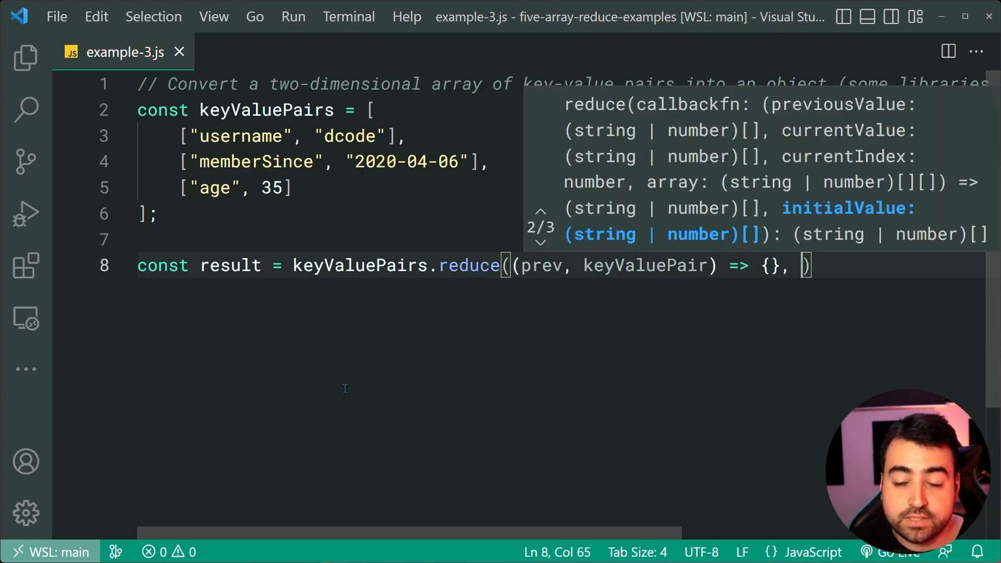
text({})
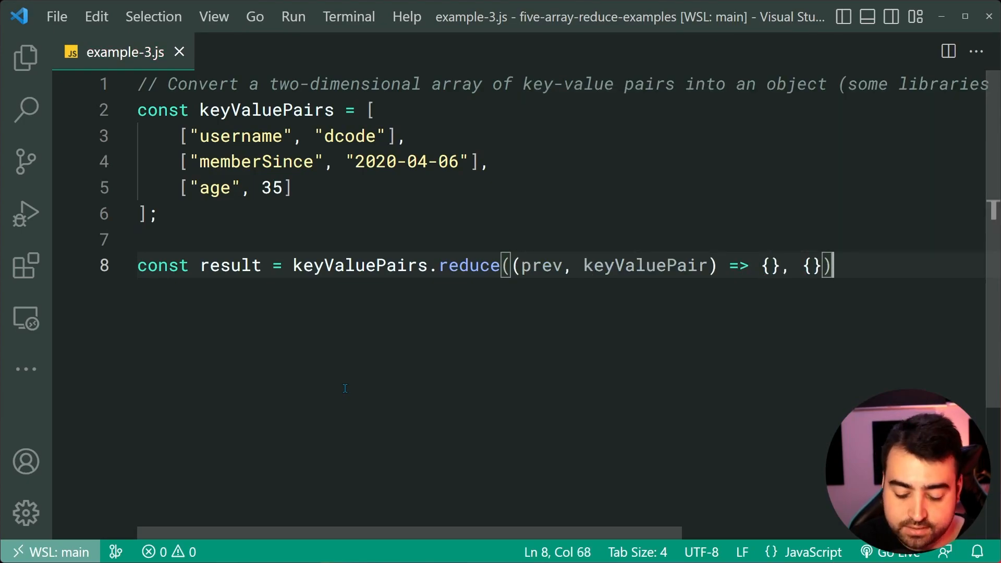
text(;)
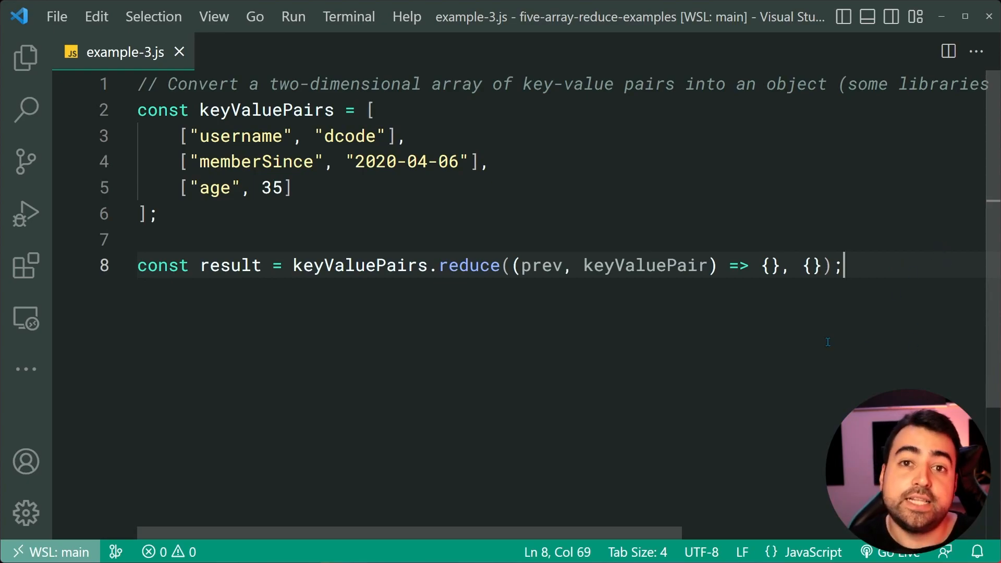
mouse_move(824, 343)
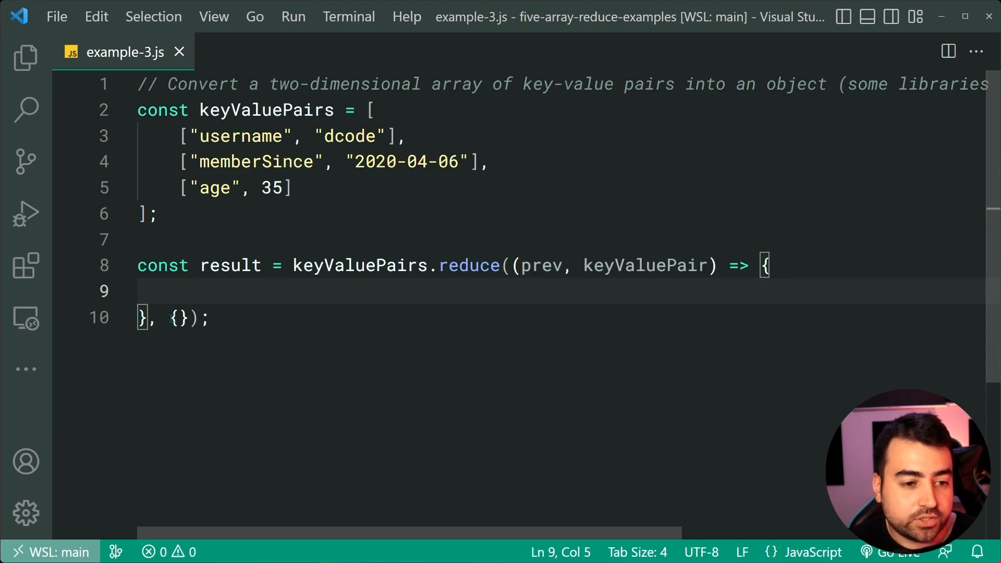
In the callback, extract key = keyValuePair[0] and value = keyValuePair[1].
double_click(539, 265)
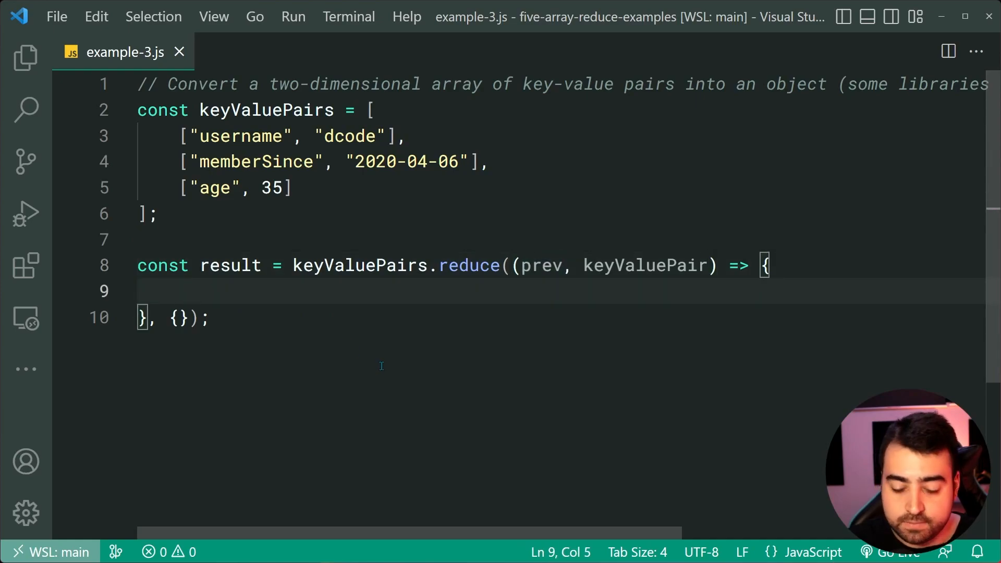
text(const key =)
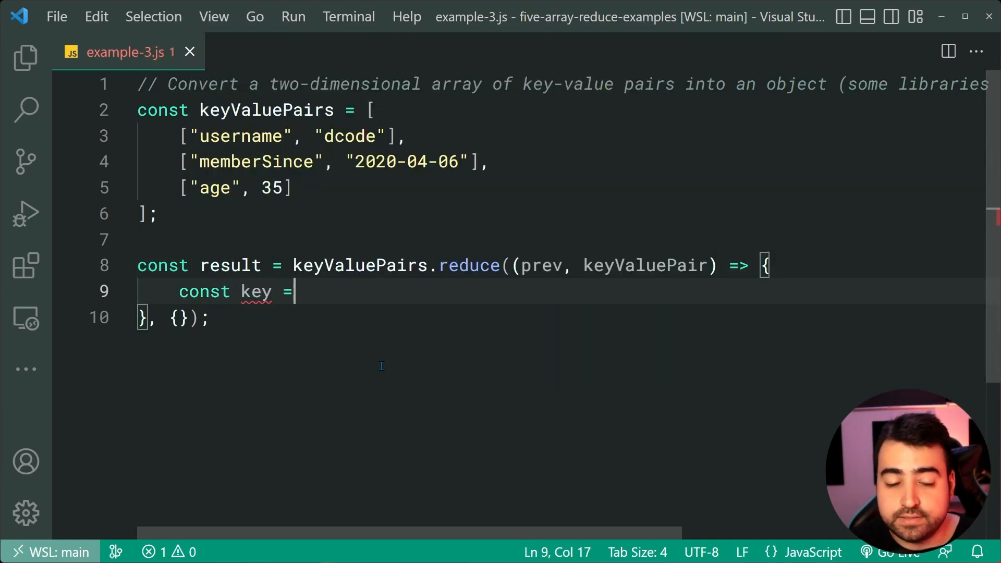
text(keyValuePair[])
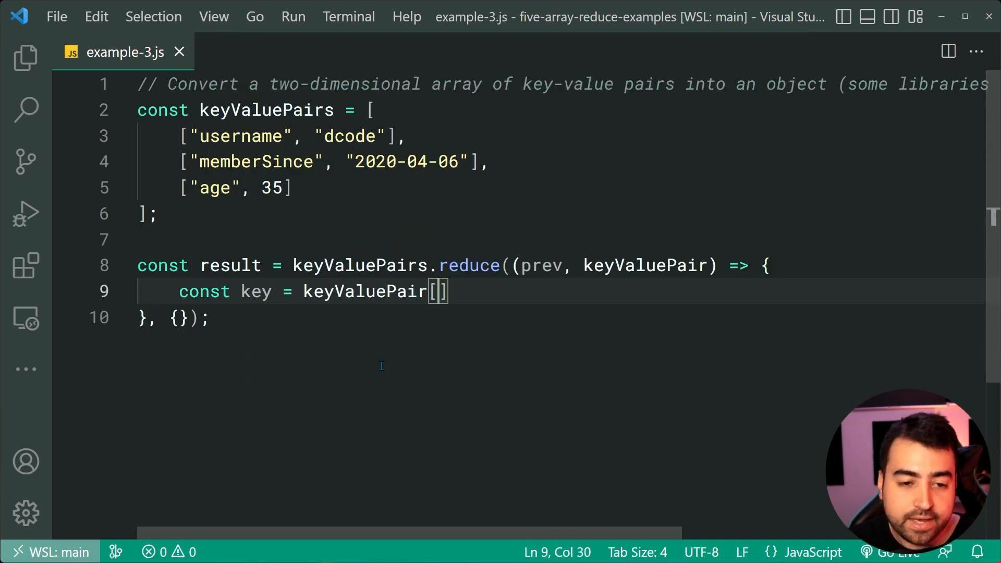
text(0)
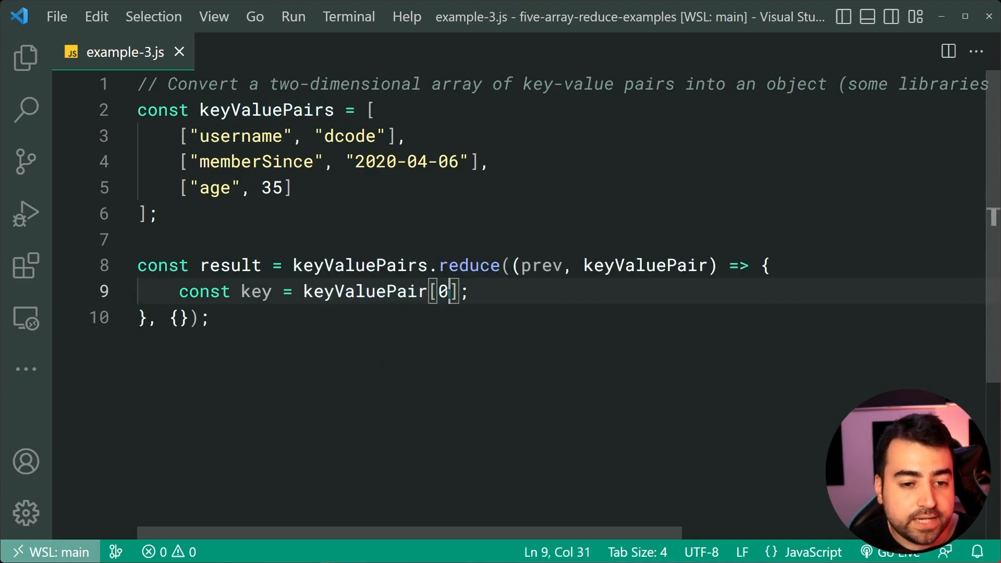
double_click(240, 135)
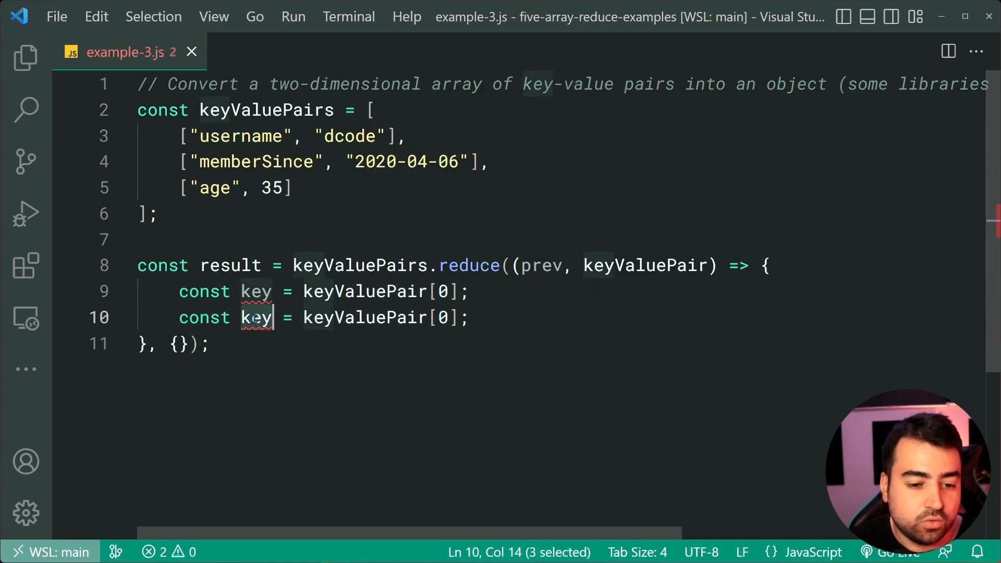
text(value)
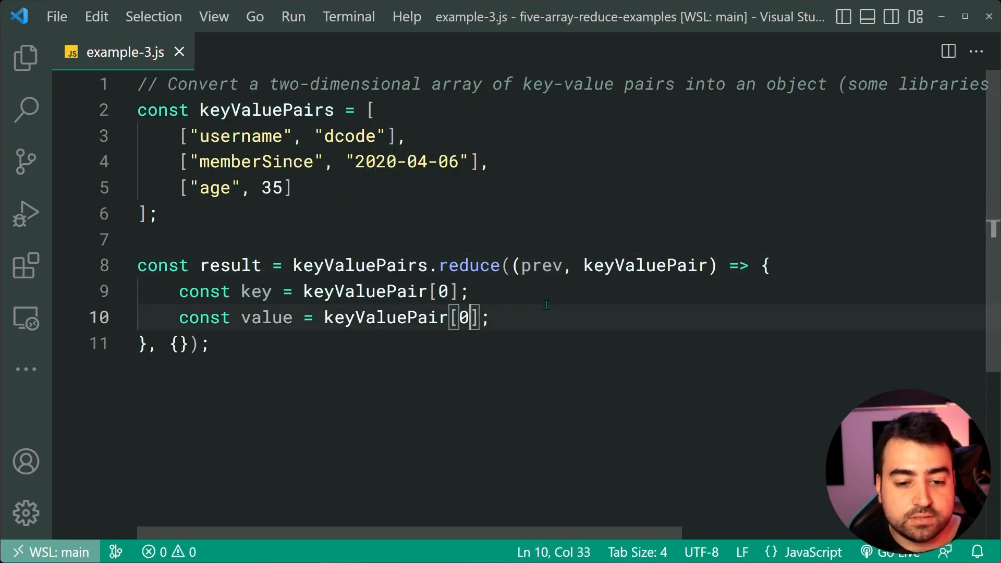
text(1)
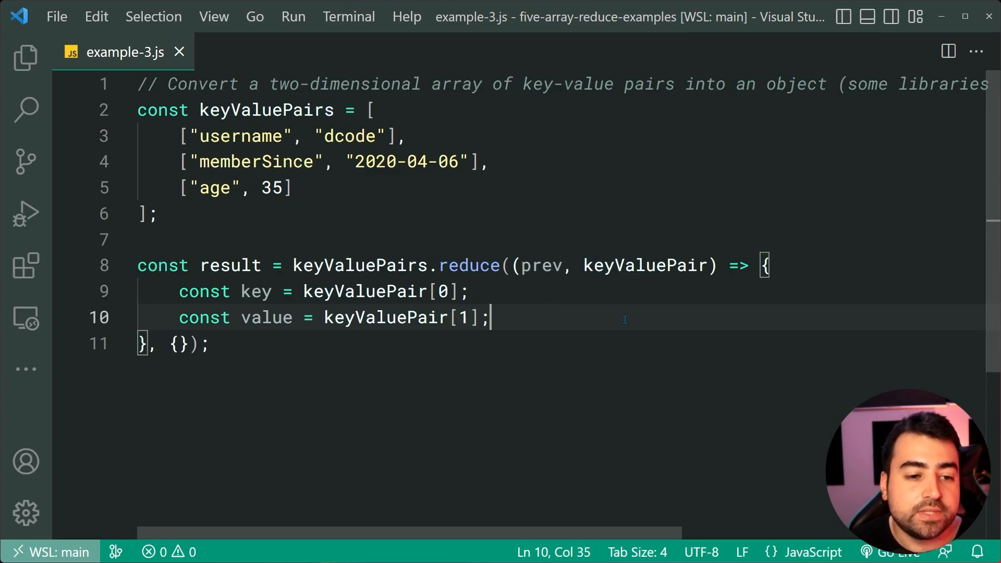
Assign prev[key] = value and return prev from the callback.
key(Enter)
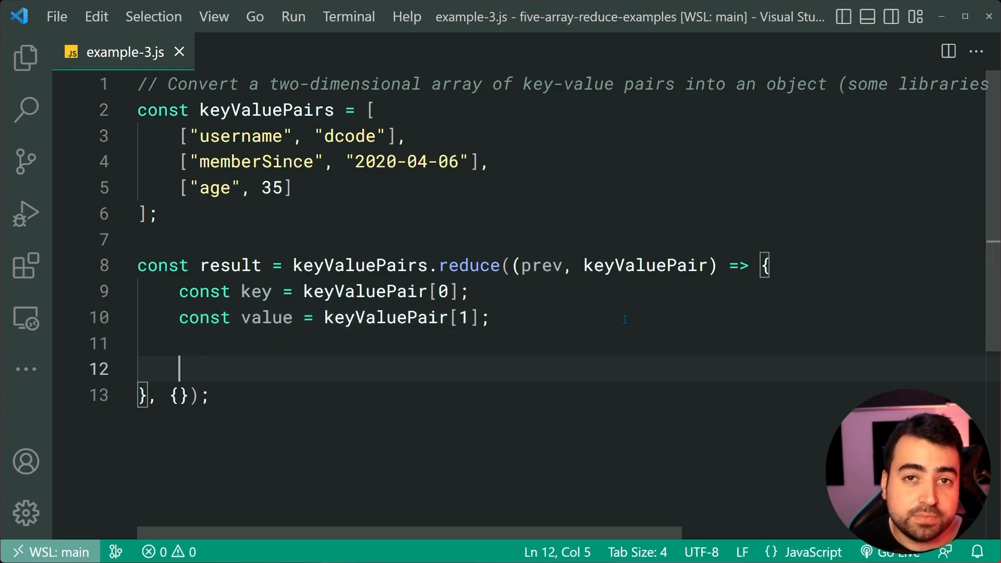
text(pre)
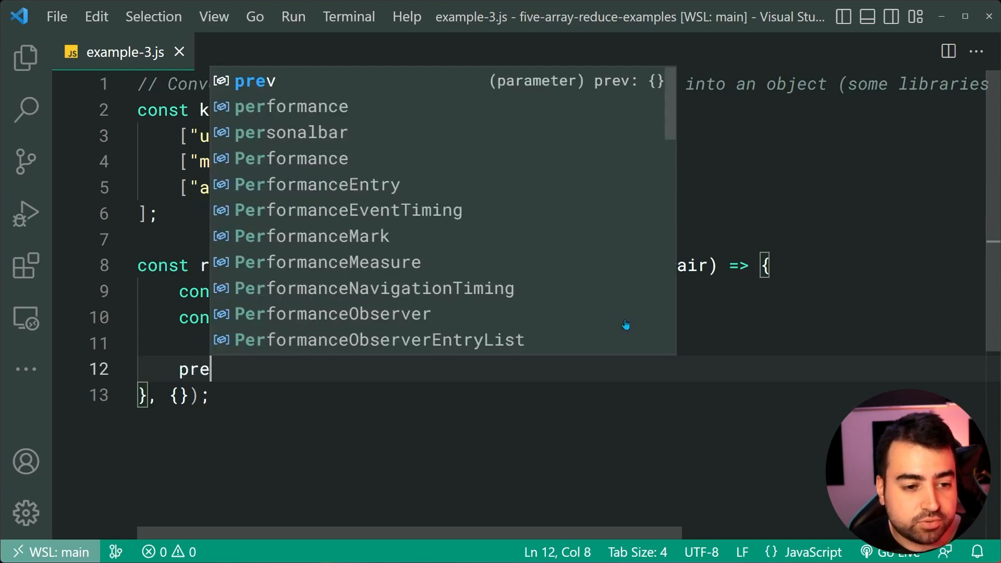
text([key)
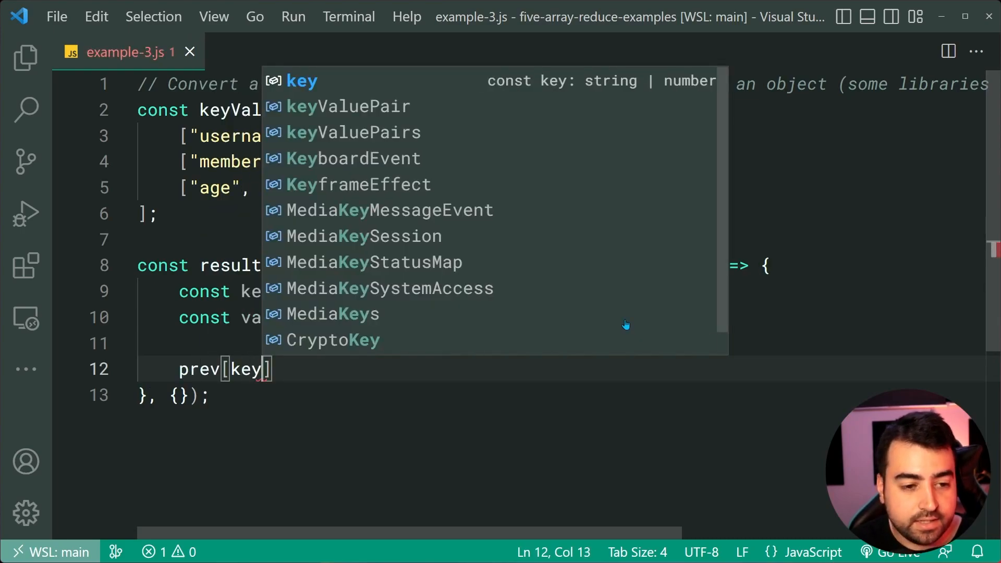
text(= value;)
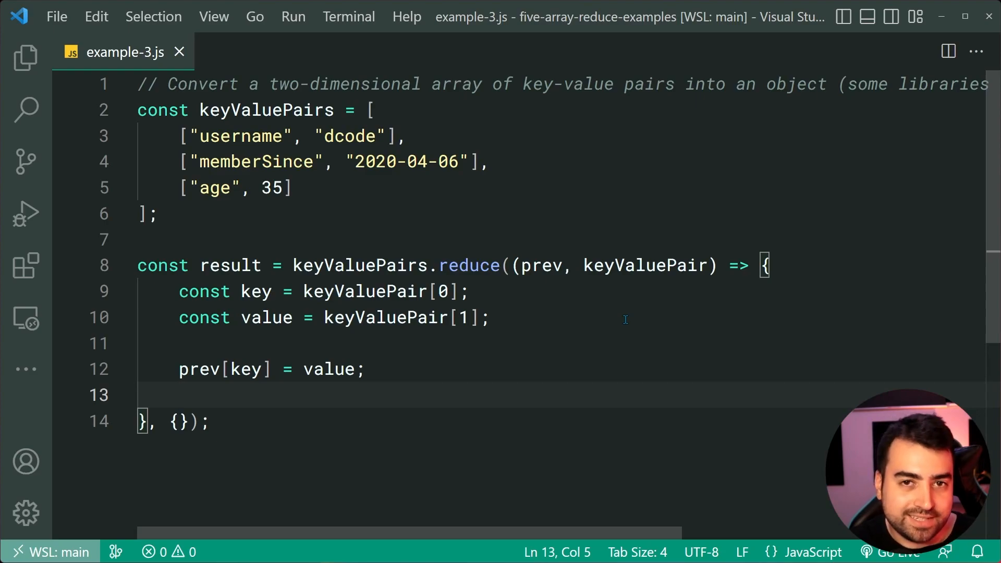
mouse_move(426, 361)
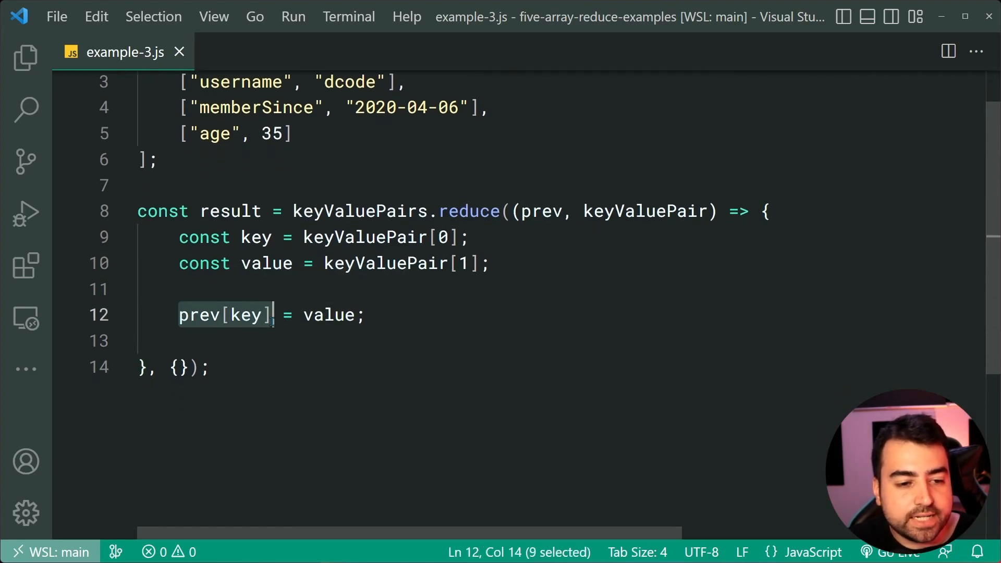
mouse_move(540, 211)
text(r)
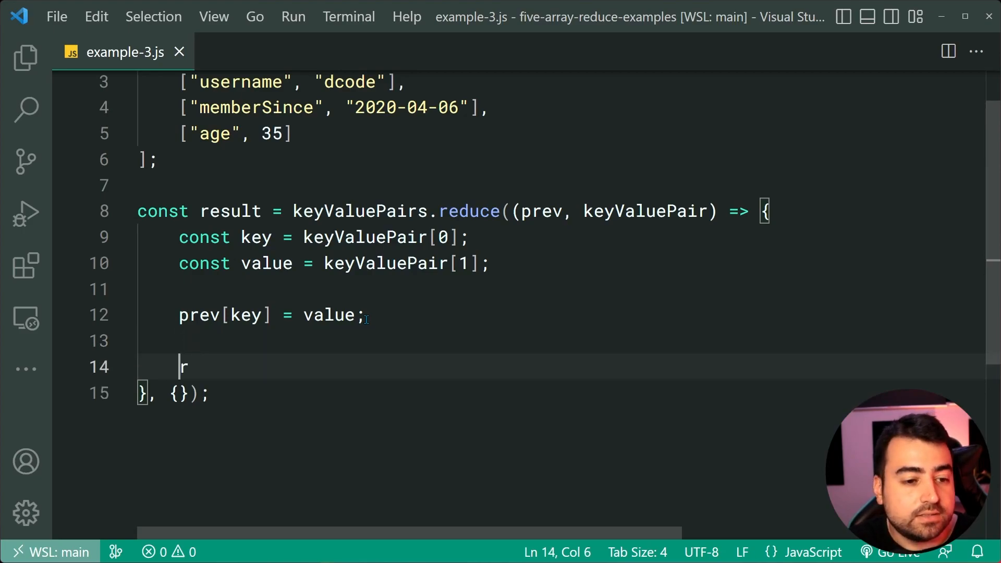
text(eturn prev;)
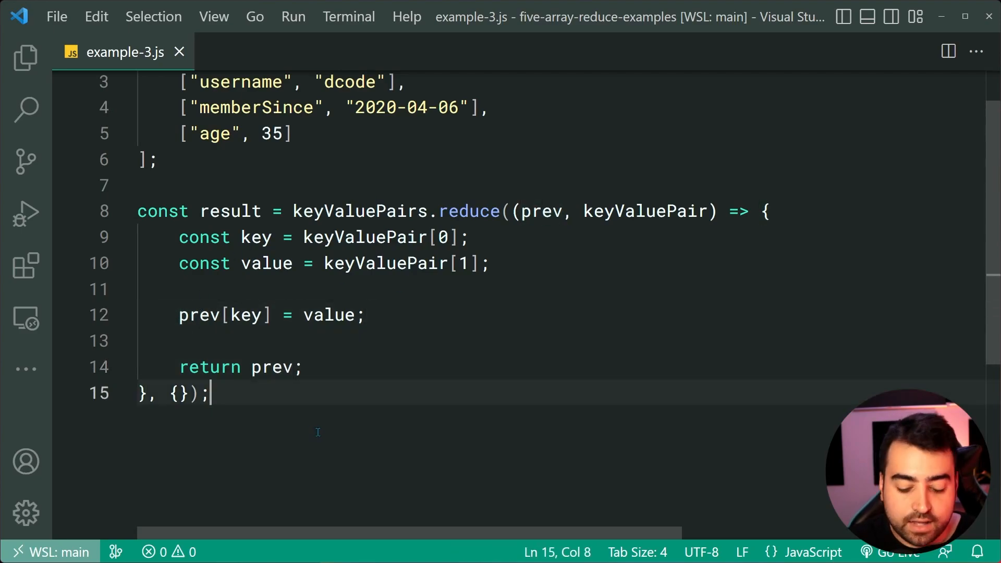
Log result and run node example-3.js in the terminal.
text(console.log)
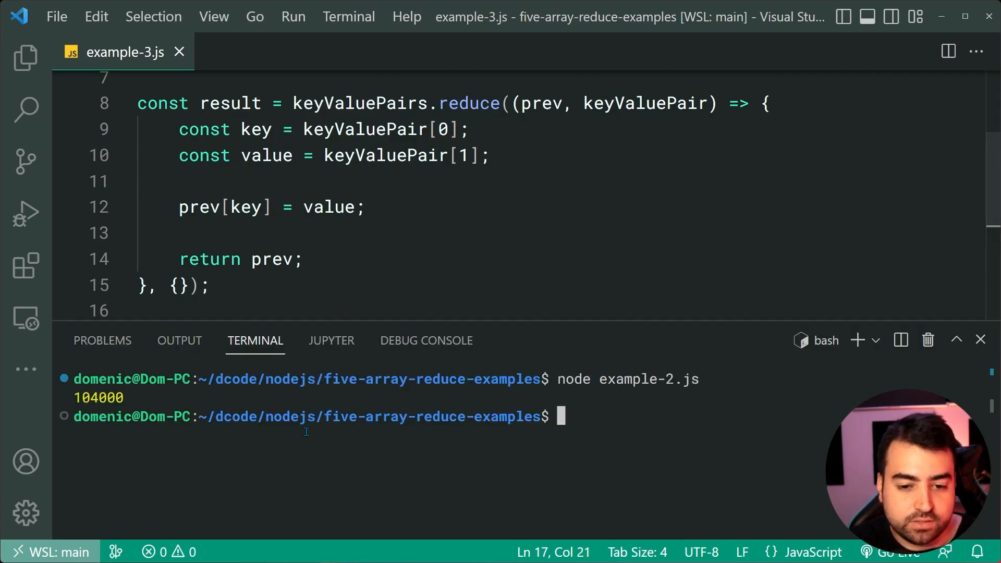
text(node example-3.js)
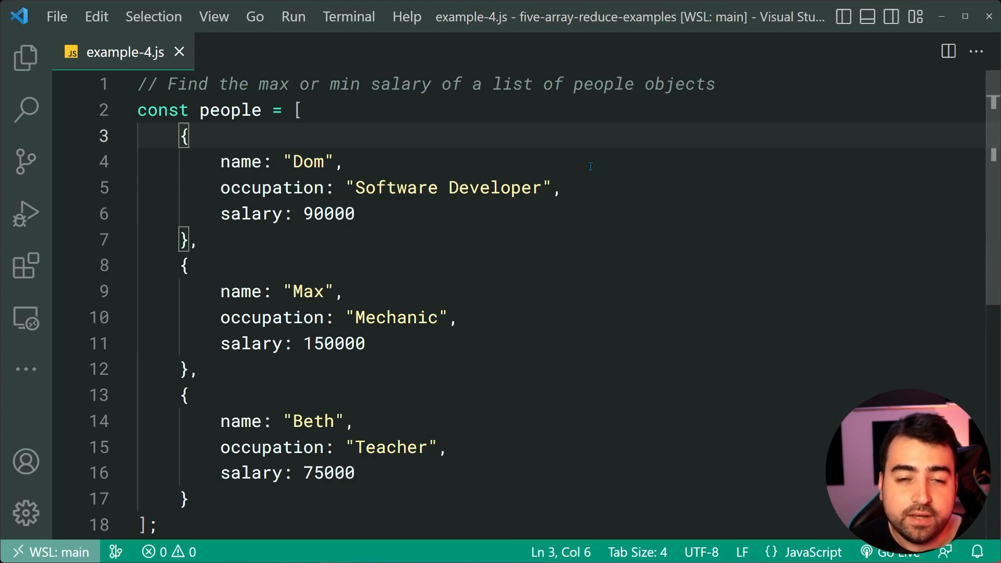
Add an empty line below the people array in example-4.js.
click(560, 187)
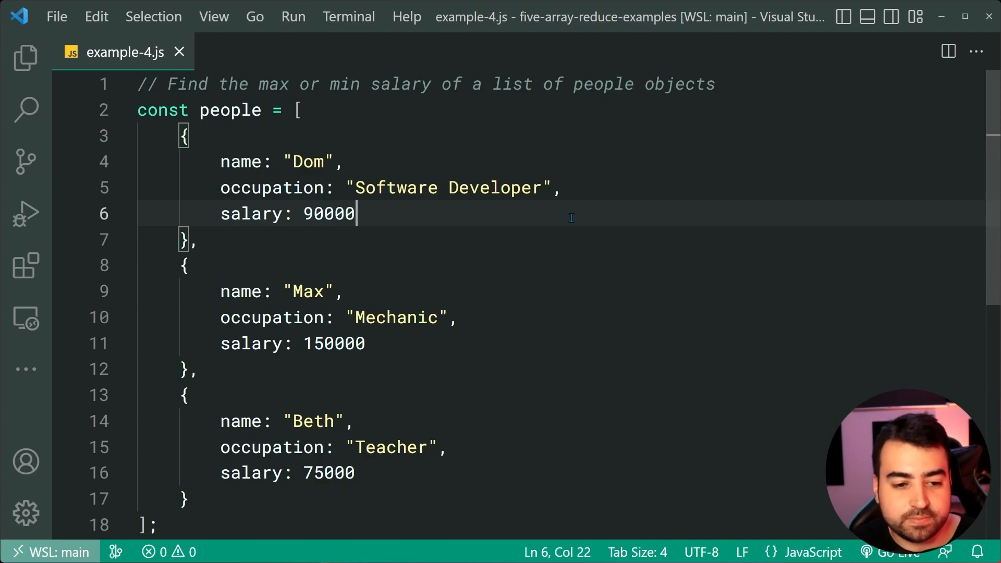
double_click(335, 343)
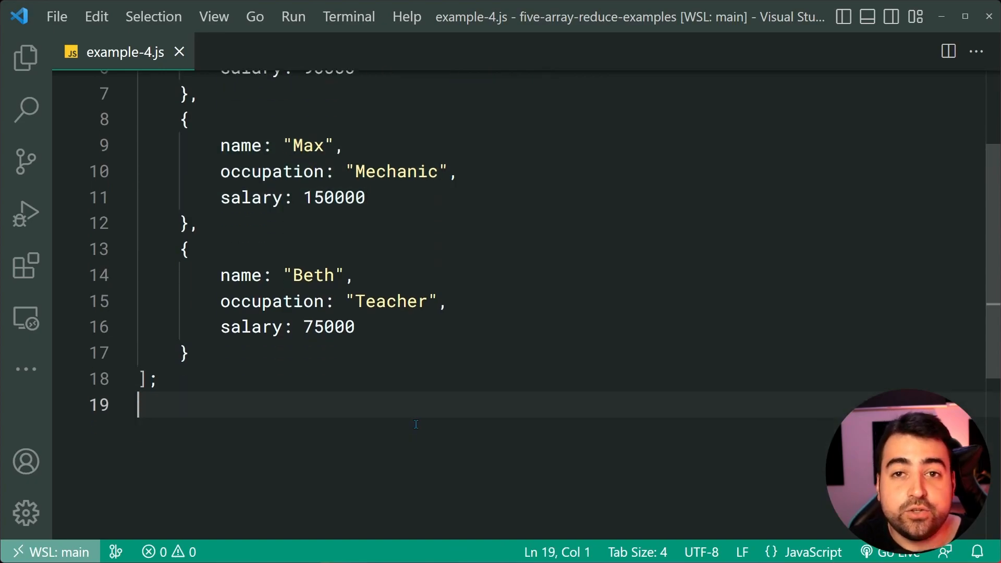
scroll(down, 3)
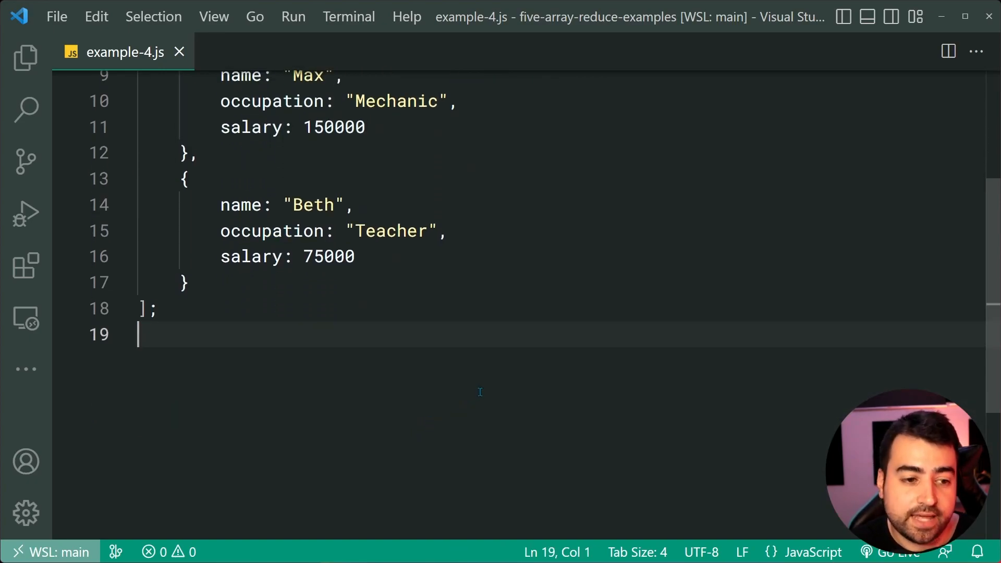
key(enter)
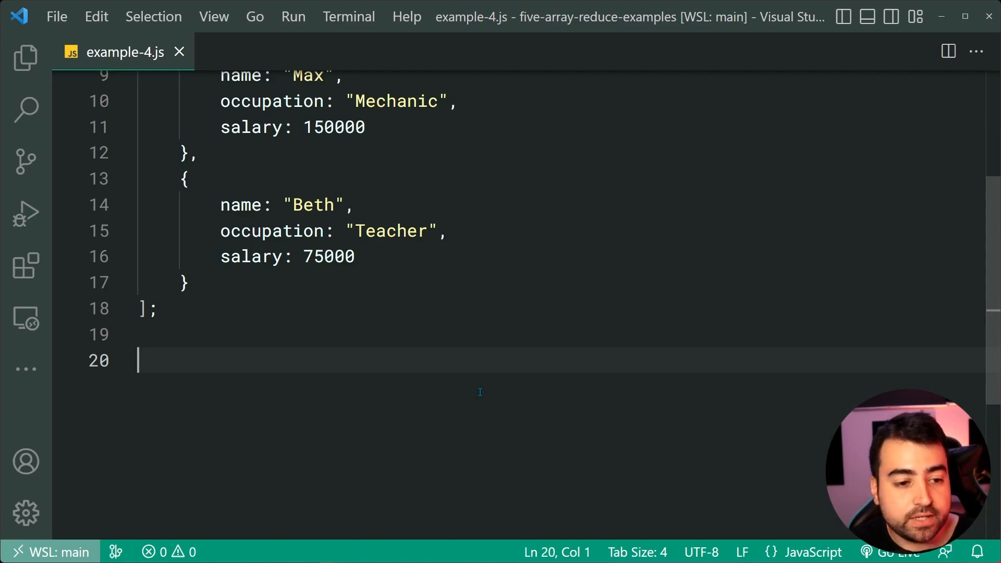
Declare const result = people.reduce((prev, person) => {}, 0);.
text(const result =)
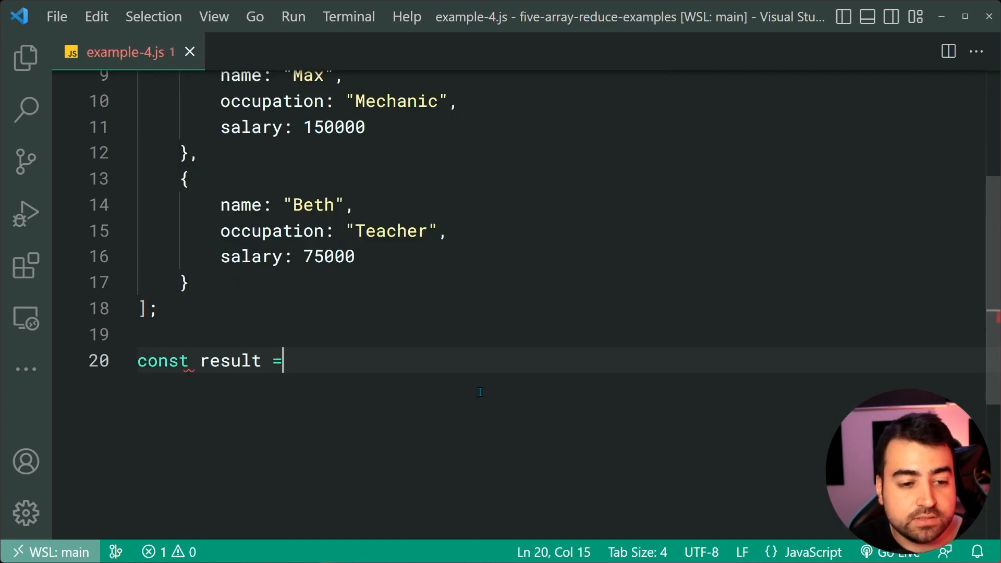
text(people.reduce(()
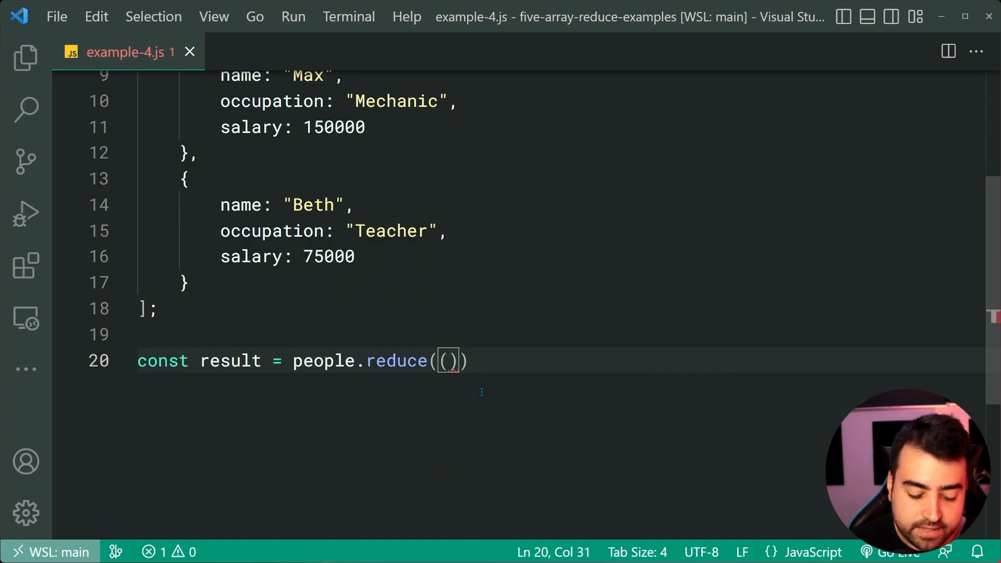
text(prev)
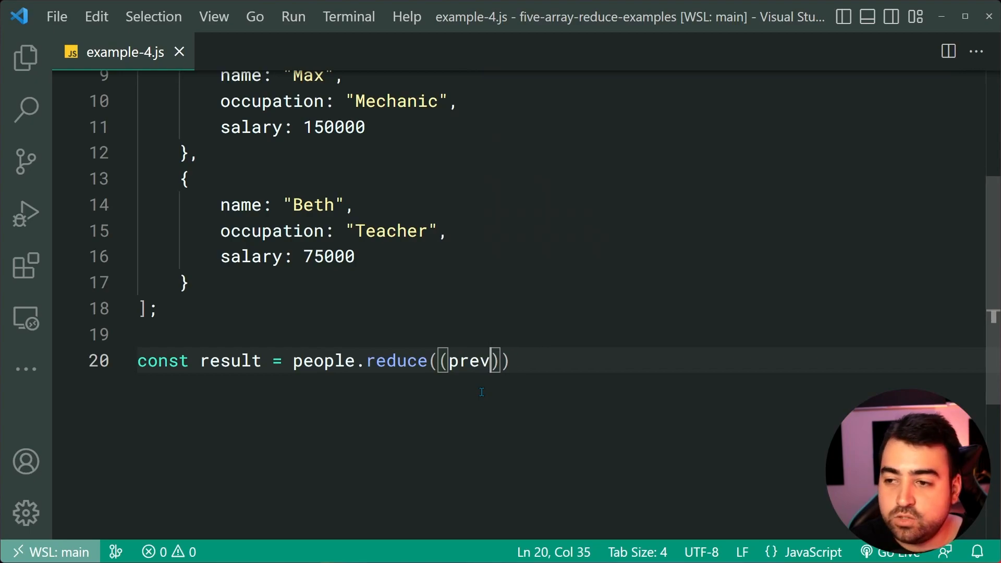
text(, person))
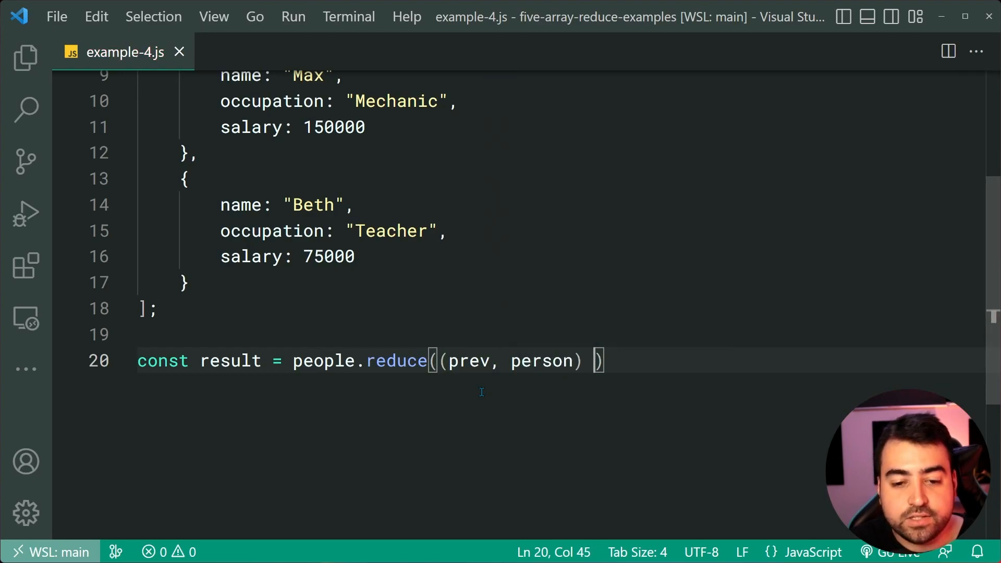
text(=> {})
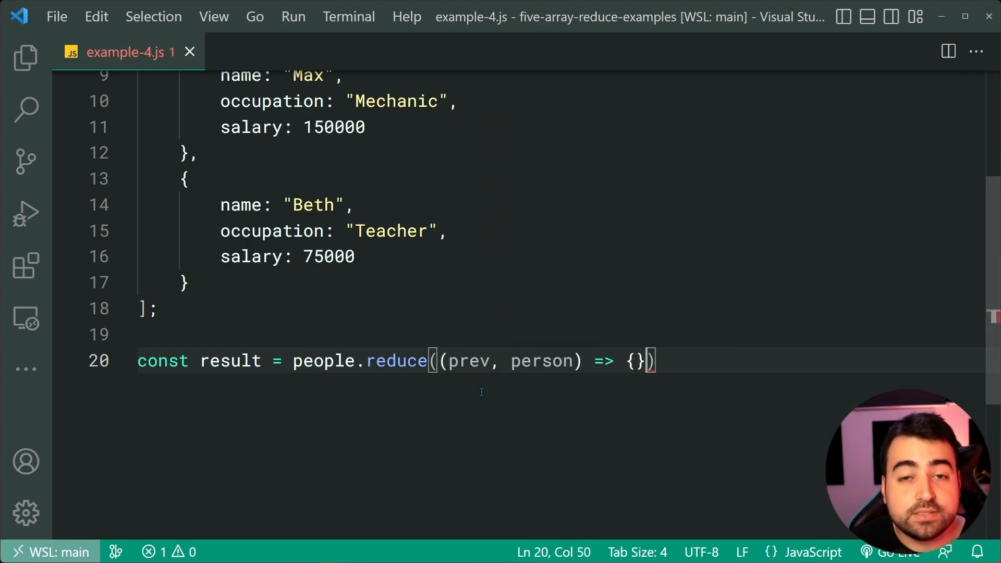
text(, 0)
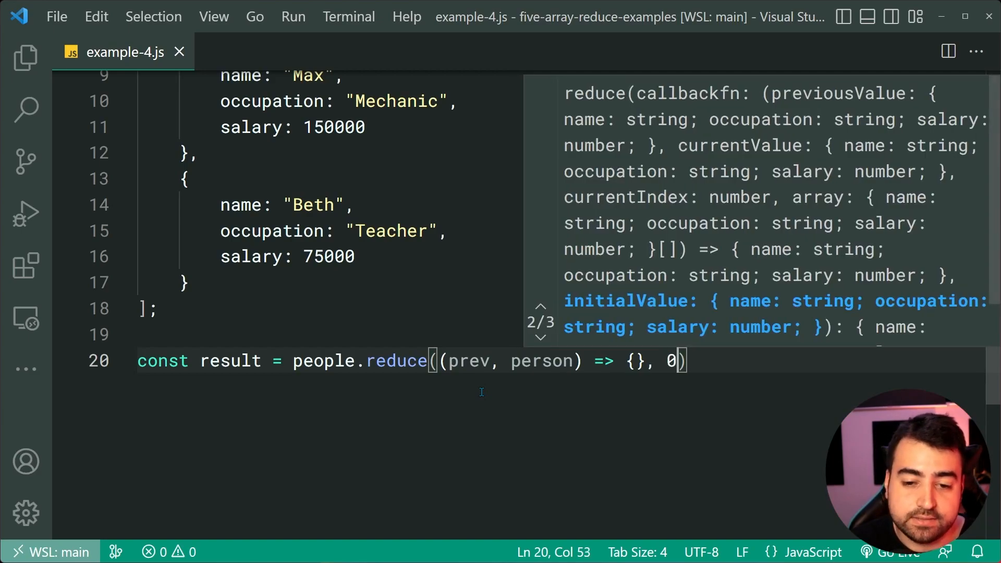
text(;)
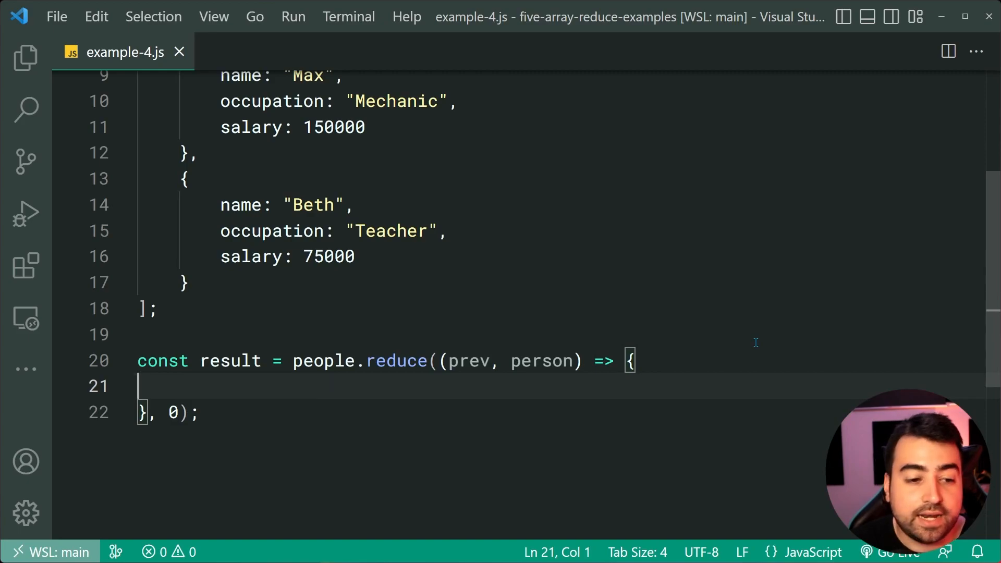
scroll(down, 3)
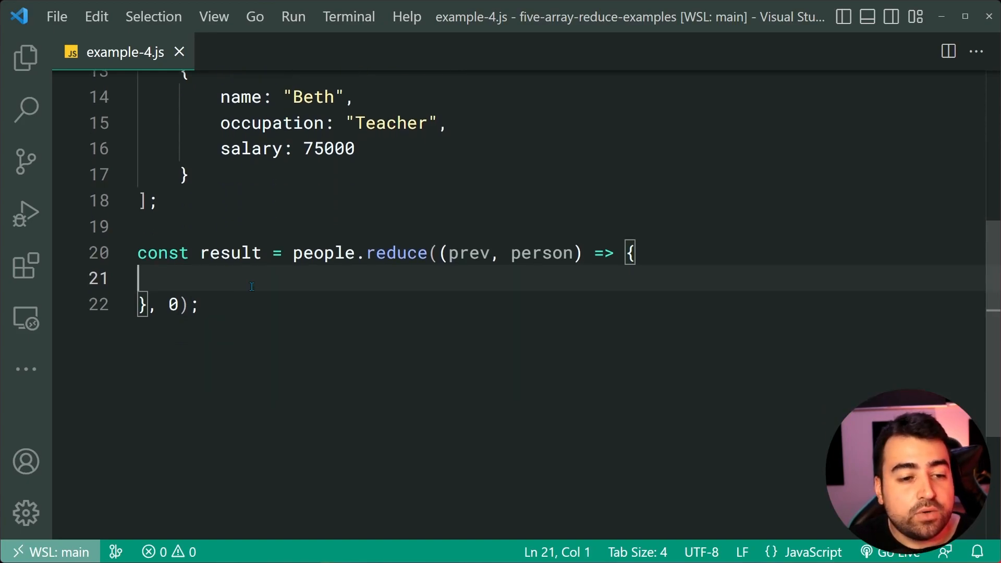
double_click(543, 252)
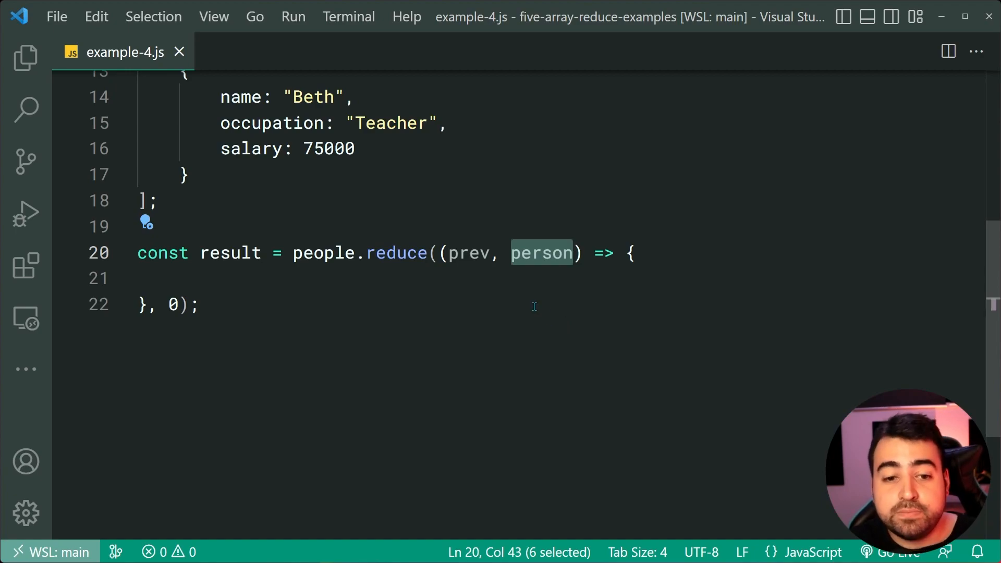
double_click(469, 253)
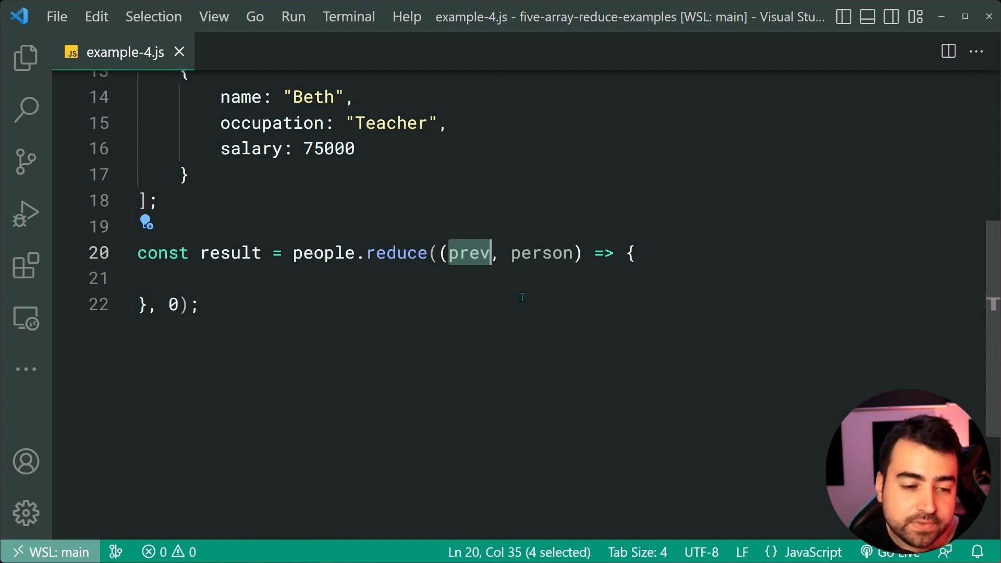
Return person.salary when person.salary > prev, otherwise return prev.
text(if)
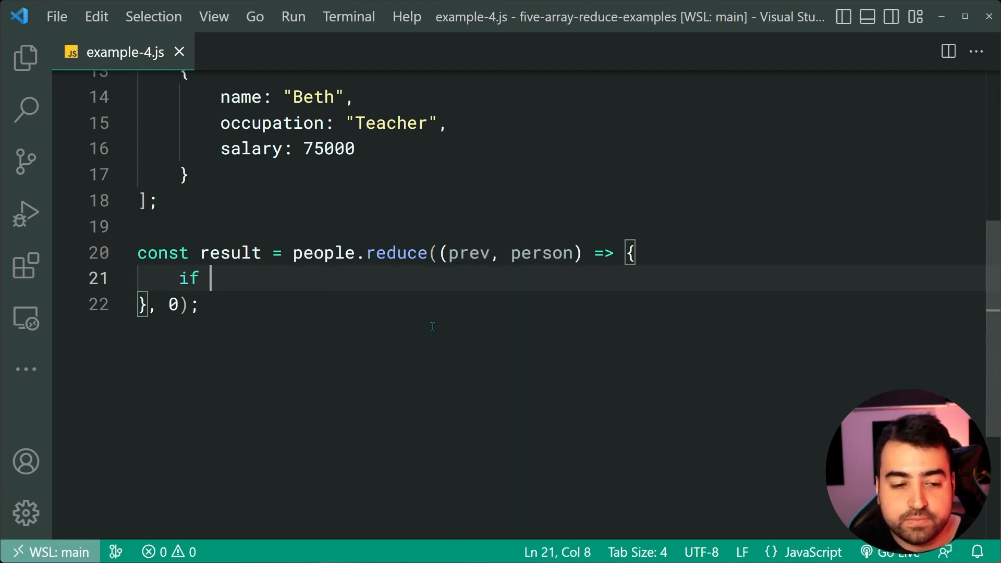
text((person.salary >)
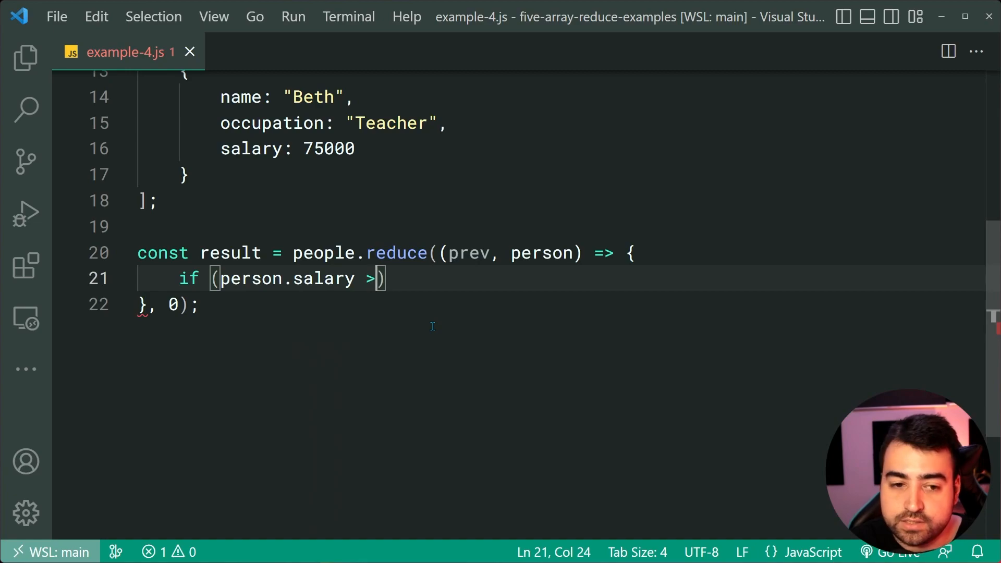
text(prev) {)
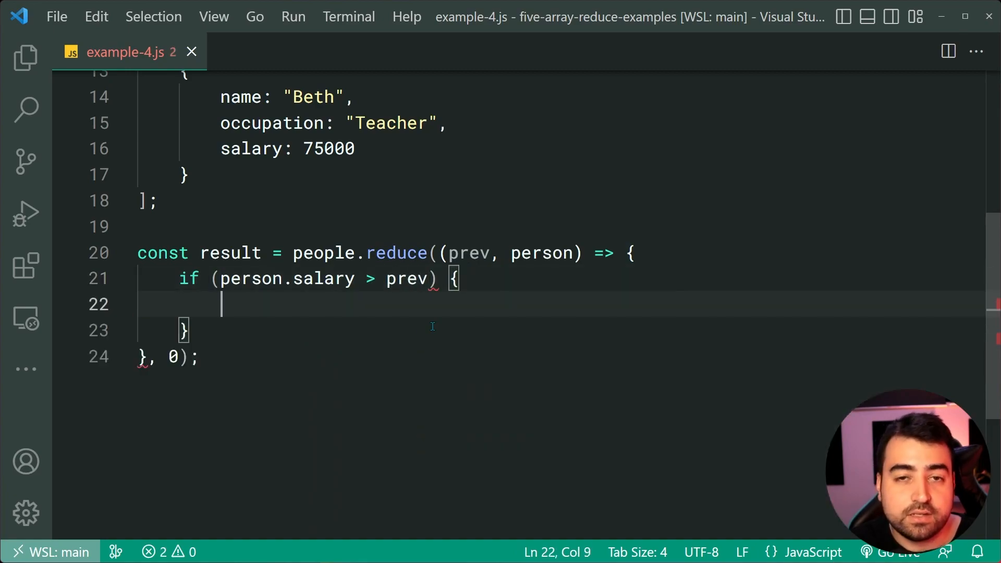
key(ctrl+s)
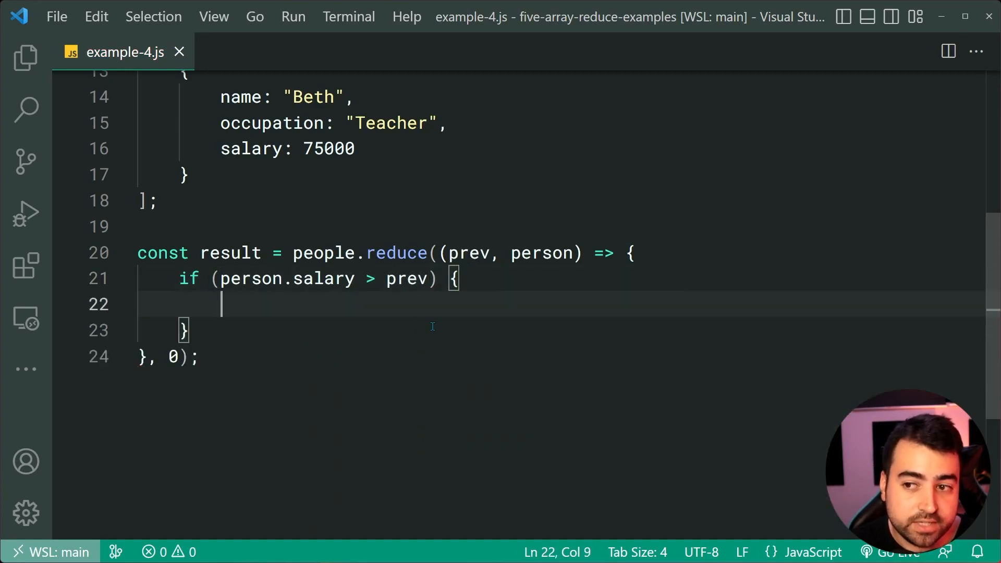
text(return person.salary;)
text(return prev;)
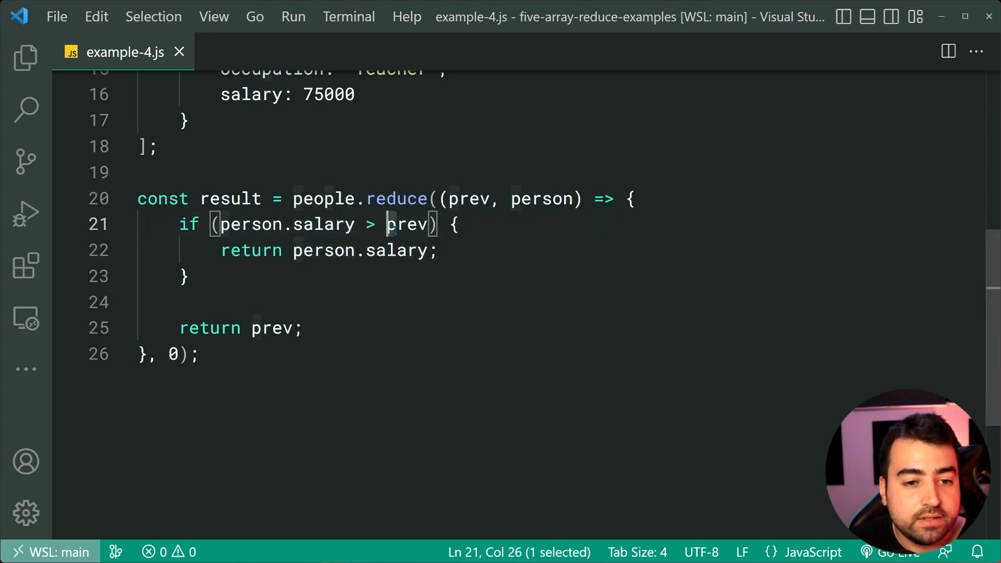
double_click(407, 224)
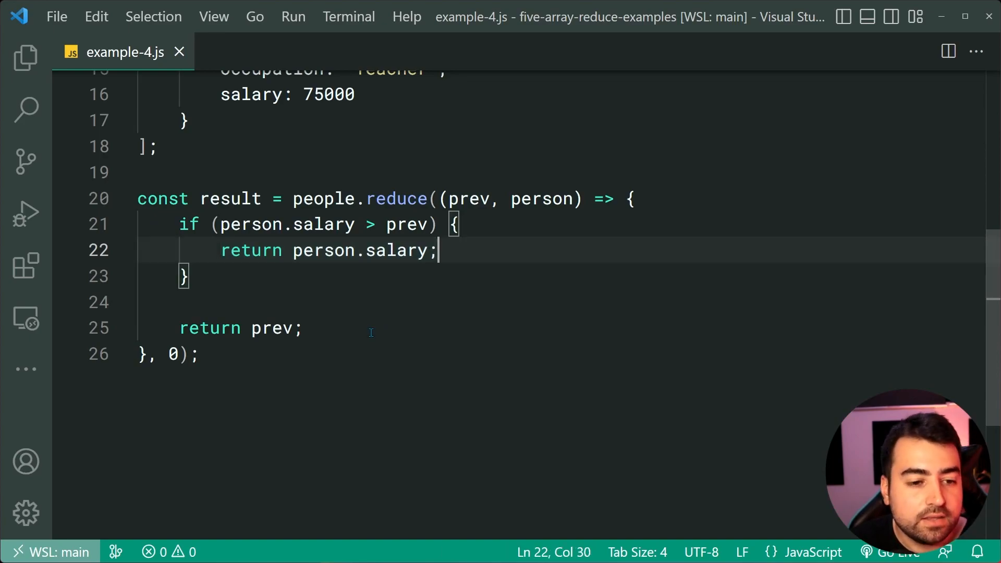
scroll(up, 3)
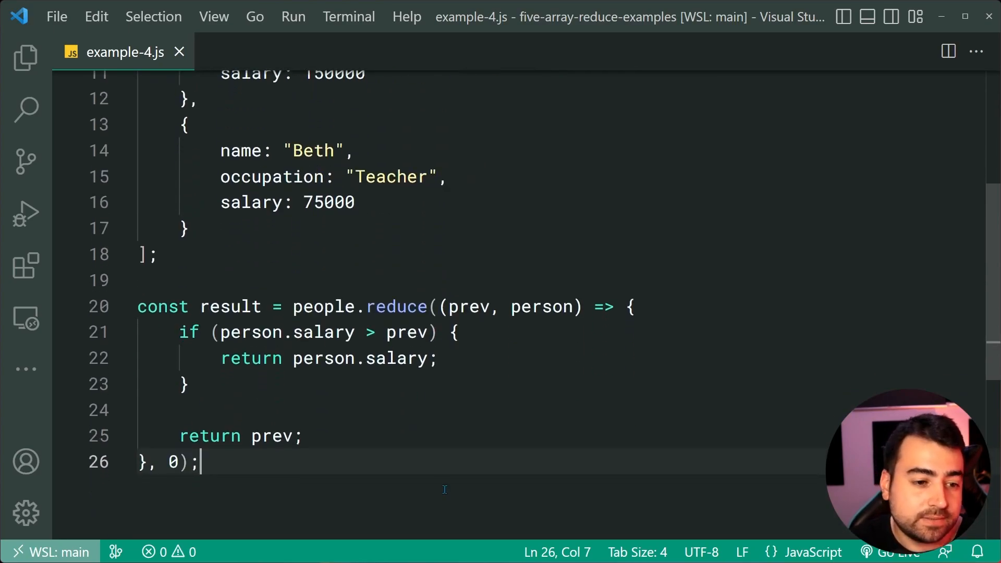
Add console.log(result) to example-4.js and run it to print 150000.
text(console.)
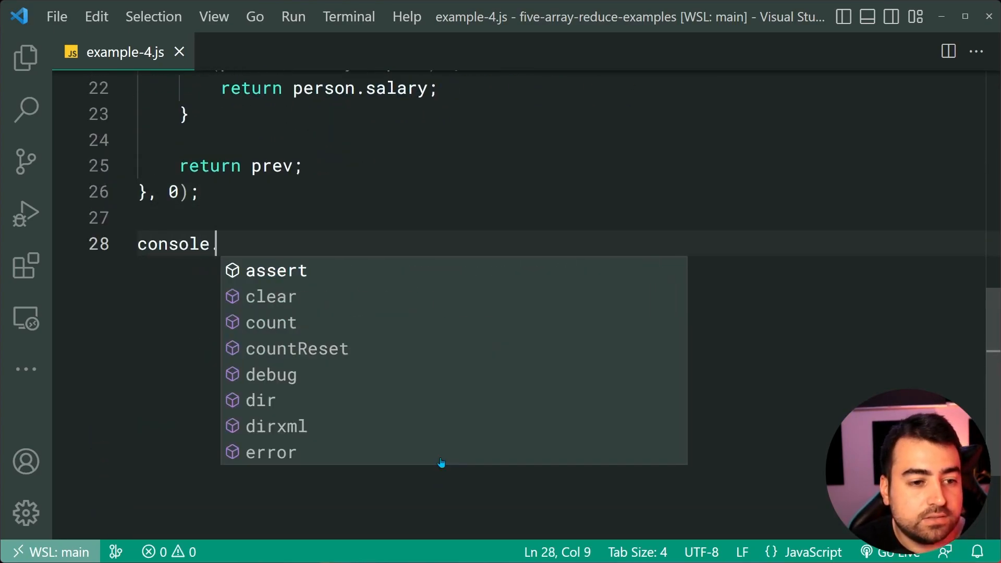
text(.log(result))
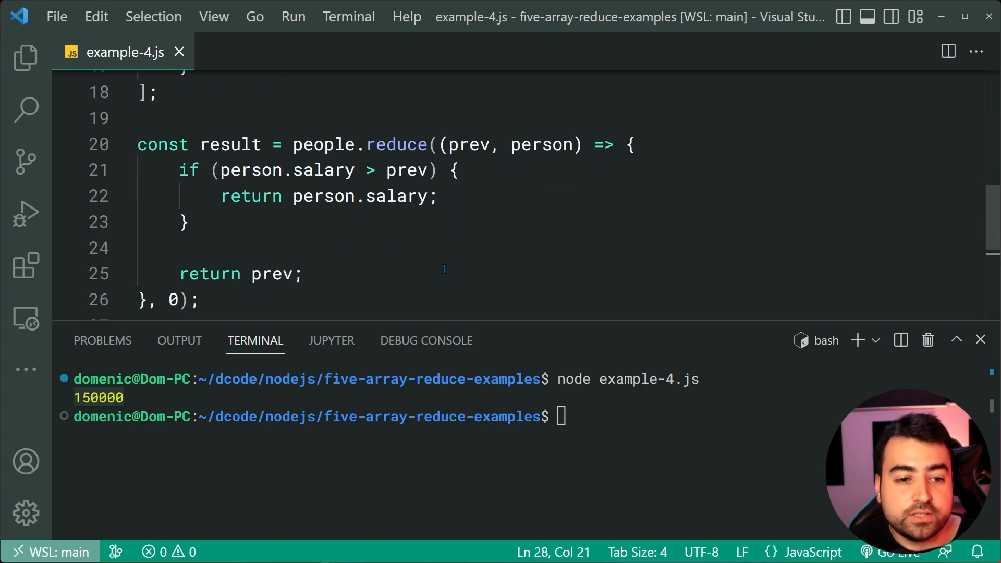
double_click(274, 273)
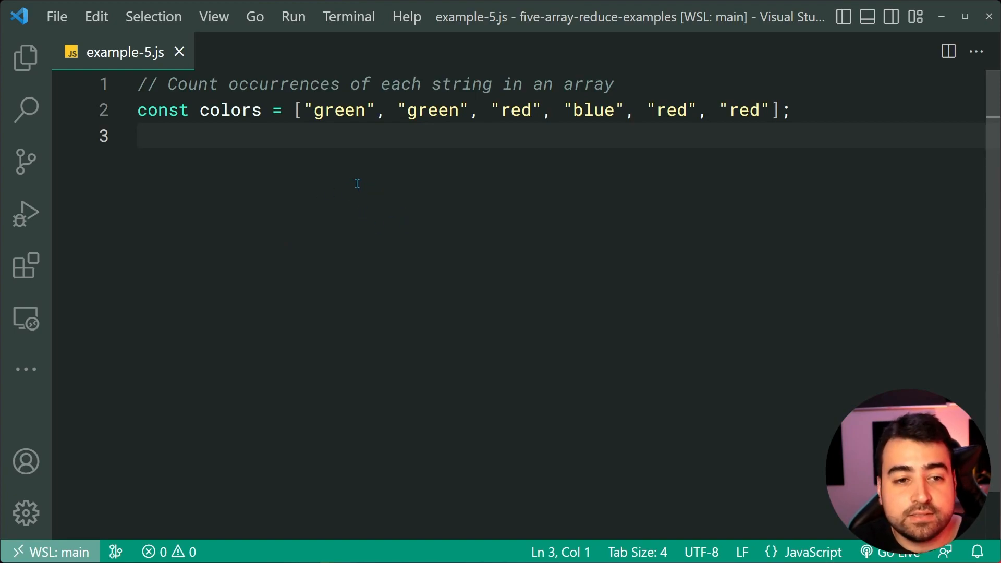
Begin a new line declaring const result = colors.reduce( below the colors array.
double_click(338, 110)
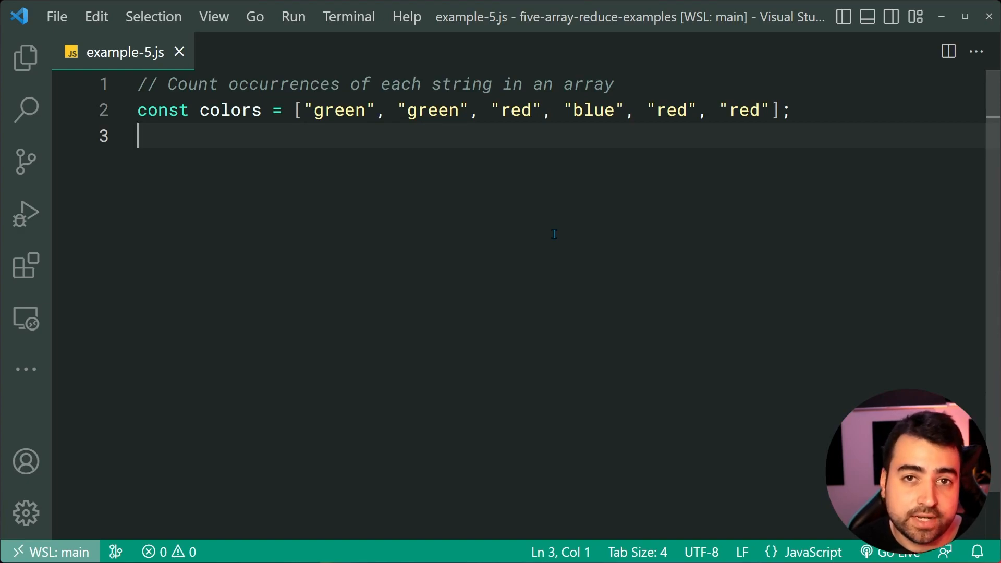
key(enter)
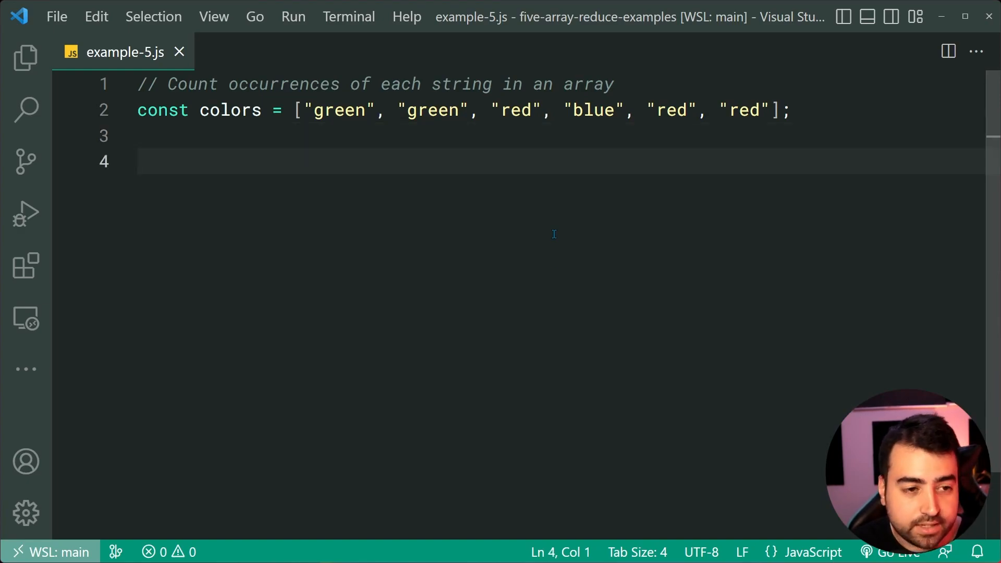
text(const result =)
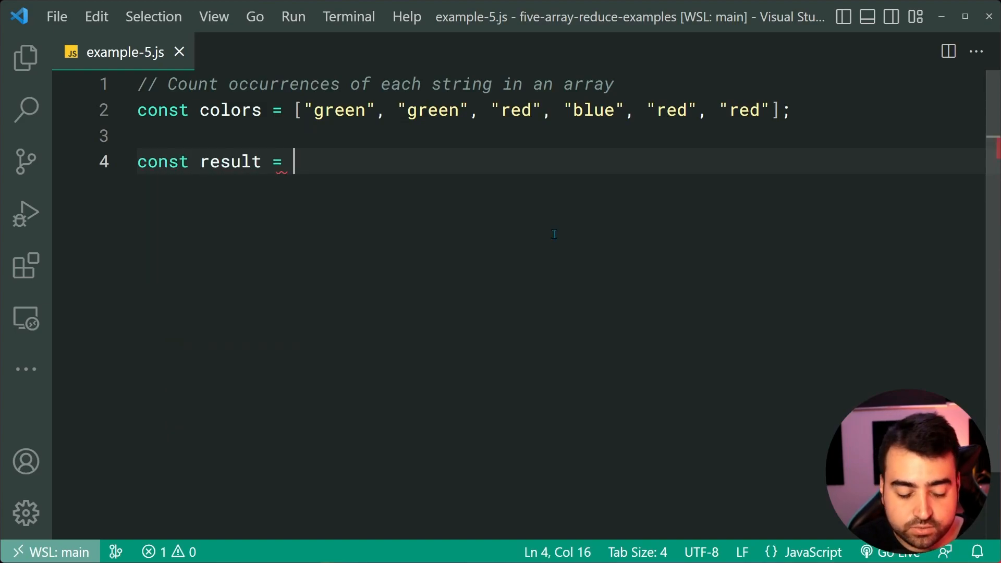
text(colors.)
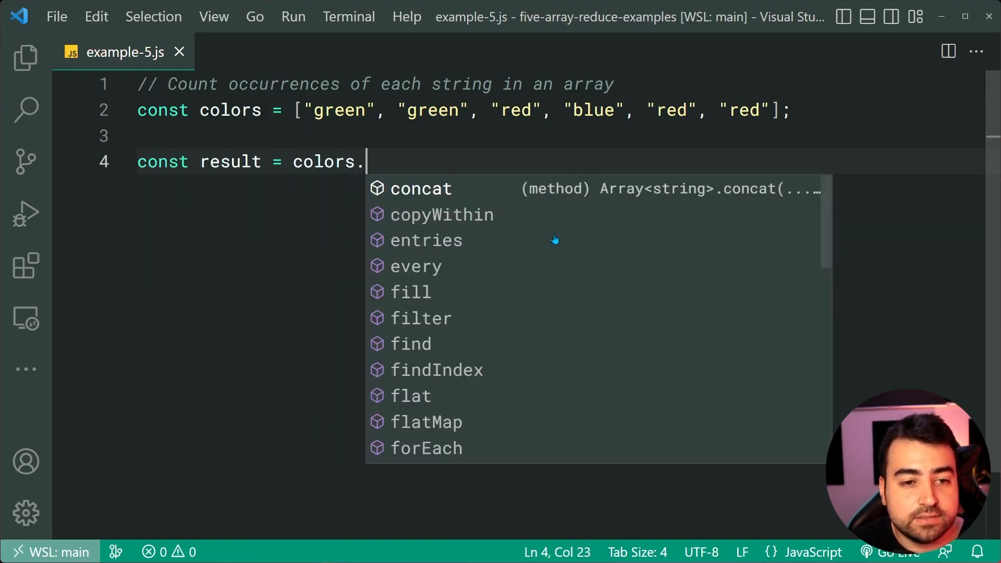
text(reduce(()
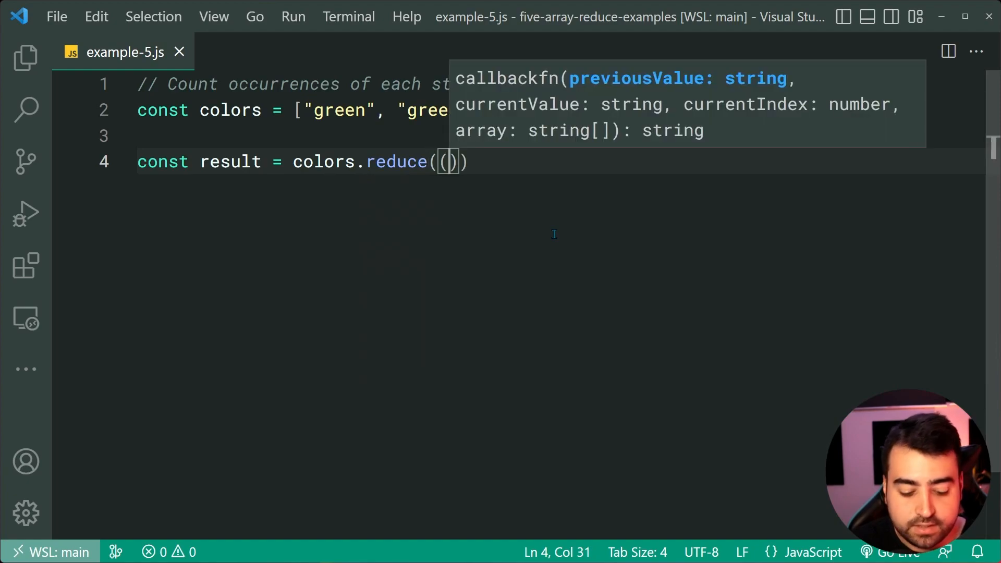
Give the reduce a (prev, color) arrow callback with its body opened onto its own line.
text(prev,)
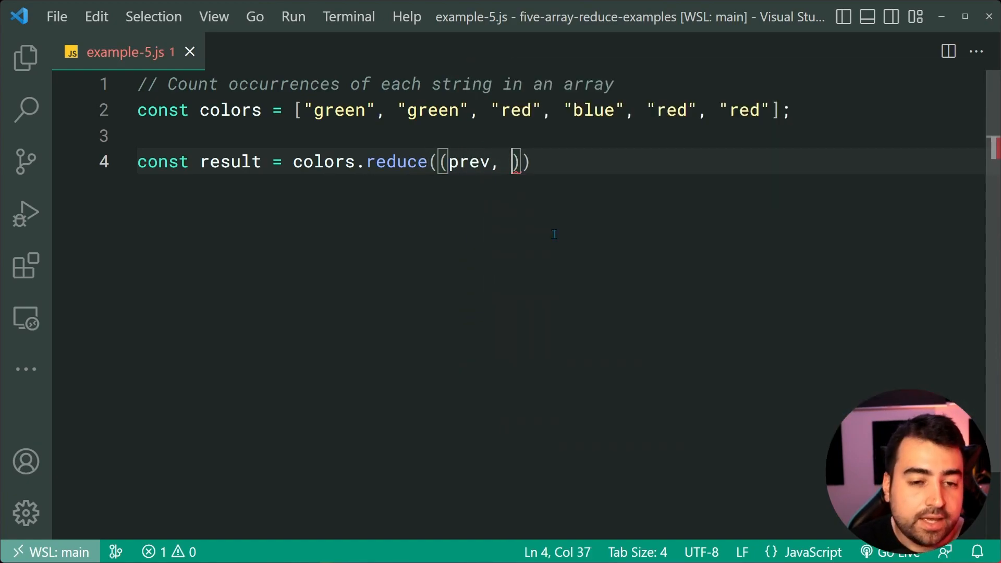
text(color) => {}, {)
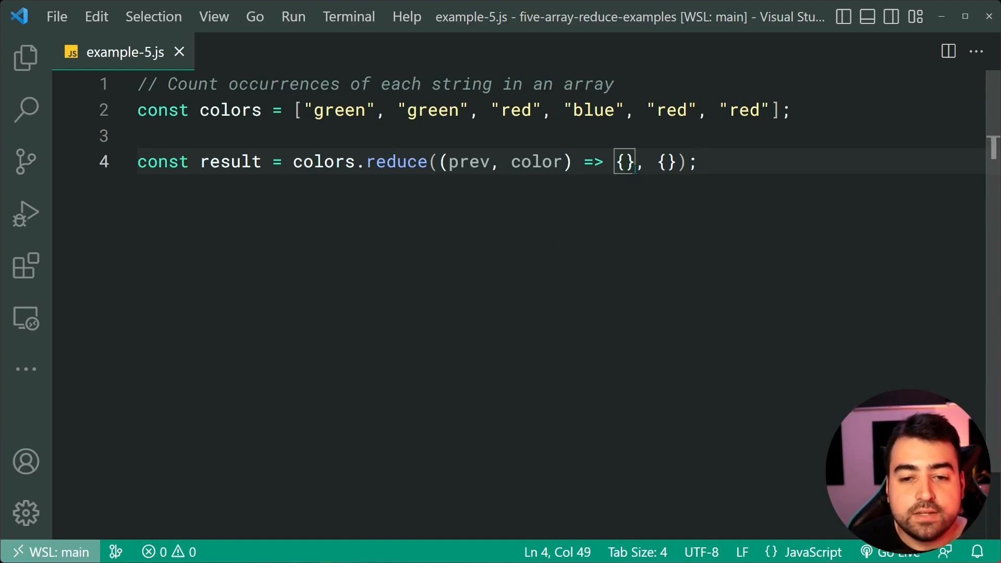
key(enter)
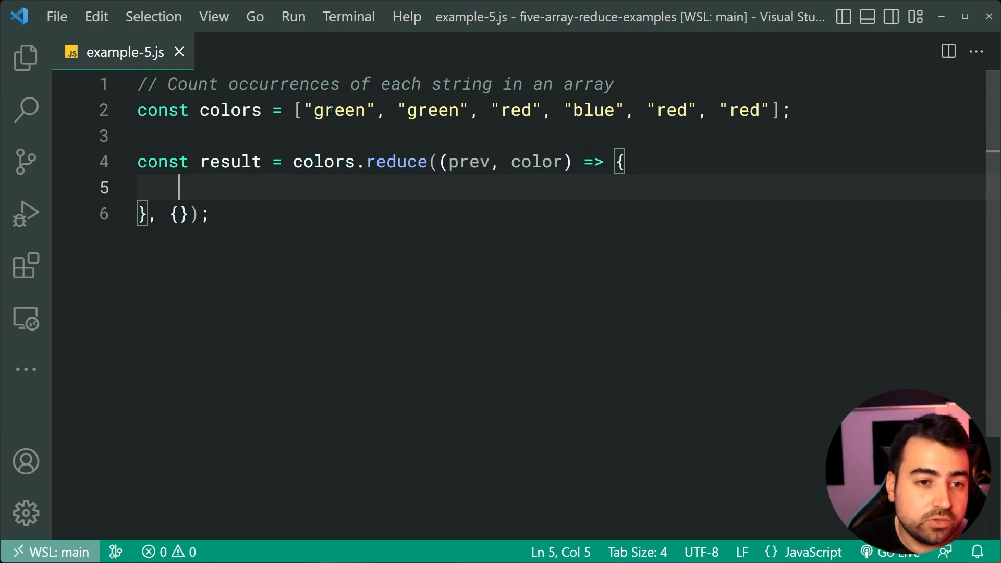
Write prev[color] = (prev[color] || 0) as the counting expression in the callback.
double_click(340, 109)
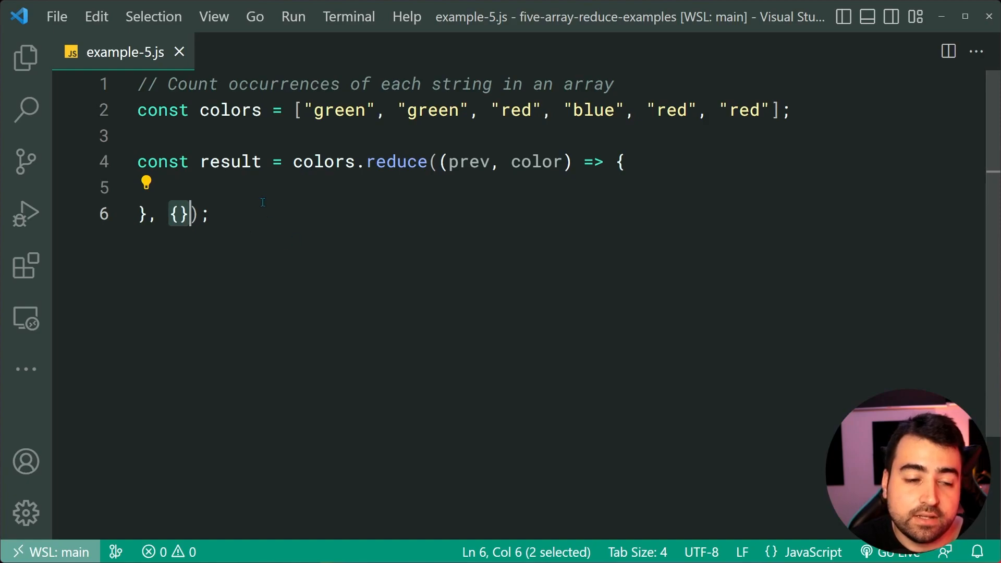
text(p)
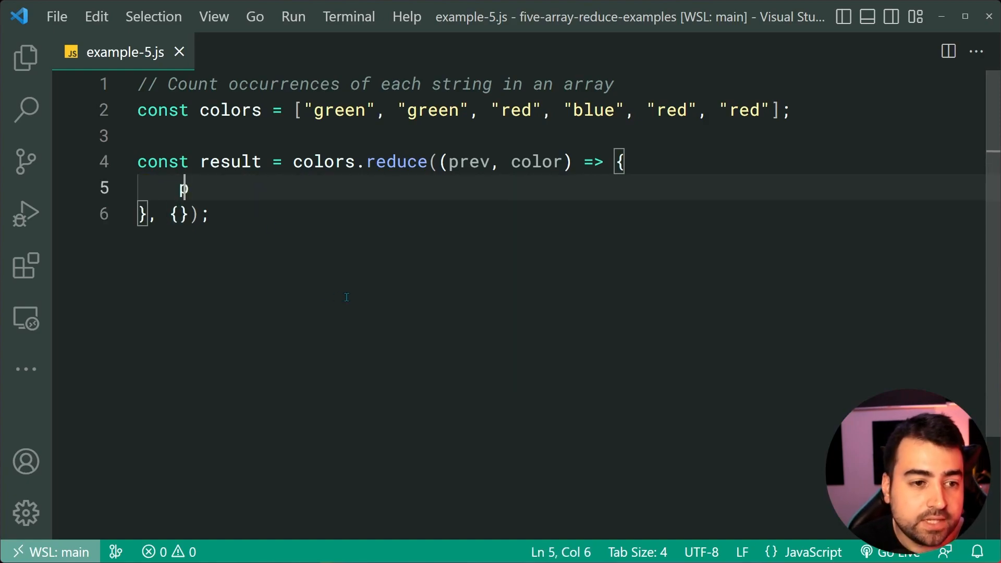
text(prev[color] =)
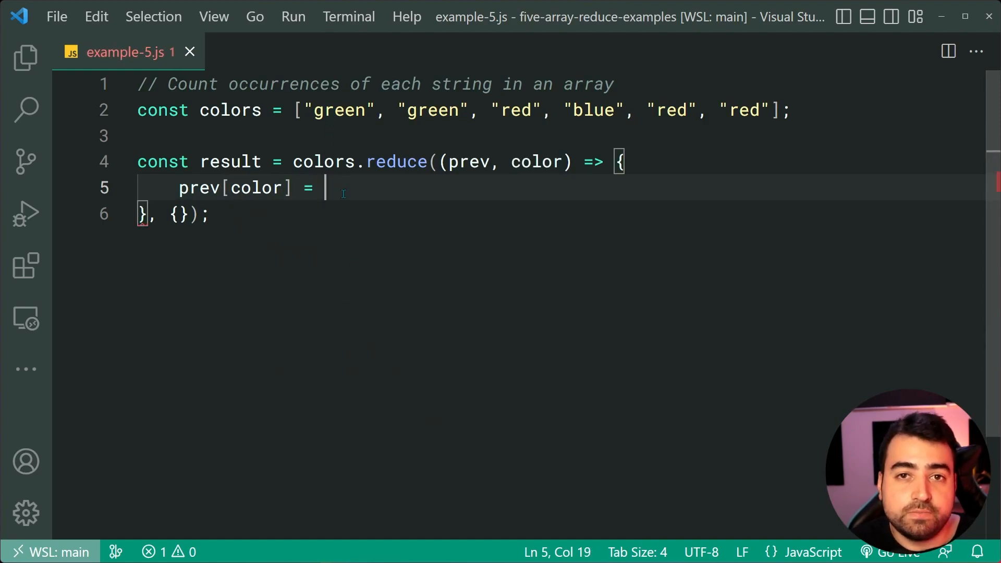
mouse_move(413, 257)
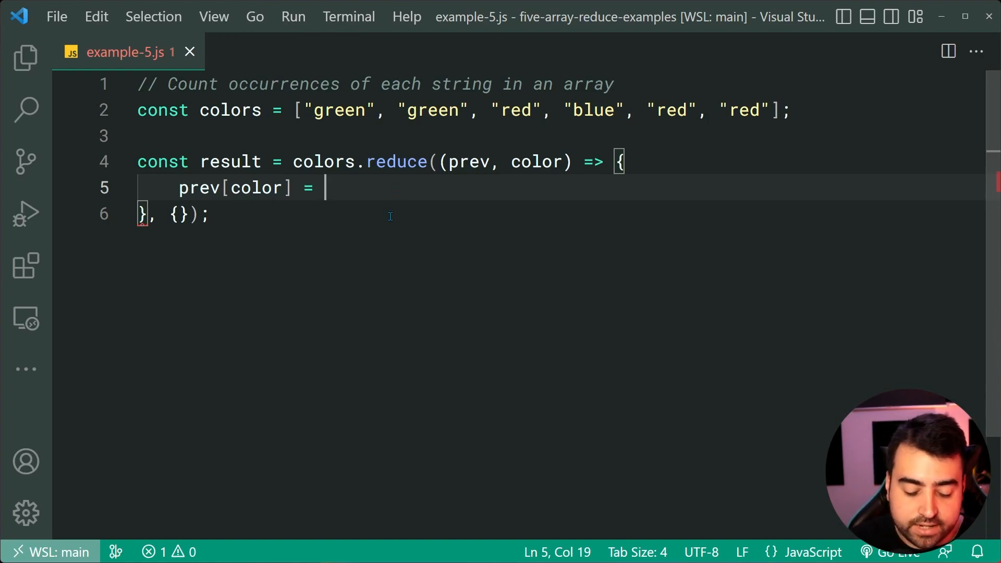
text(())
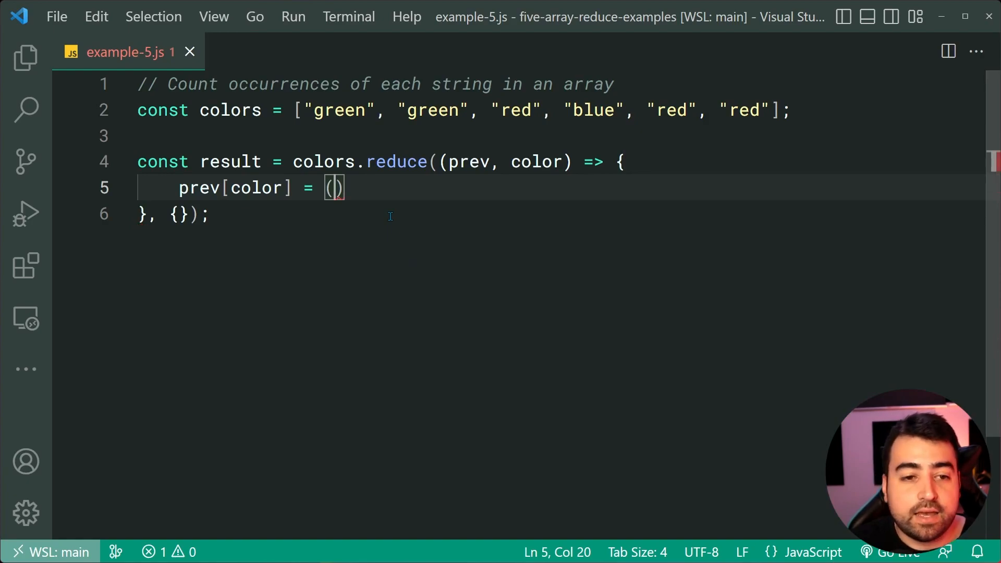
text(prev)
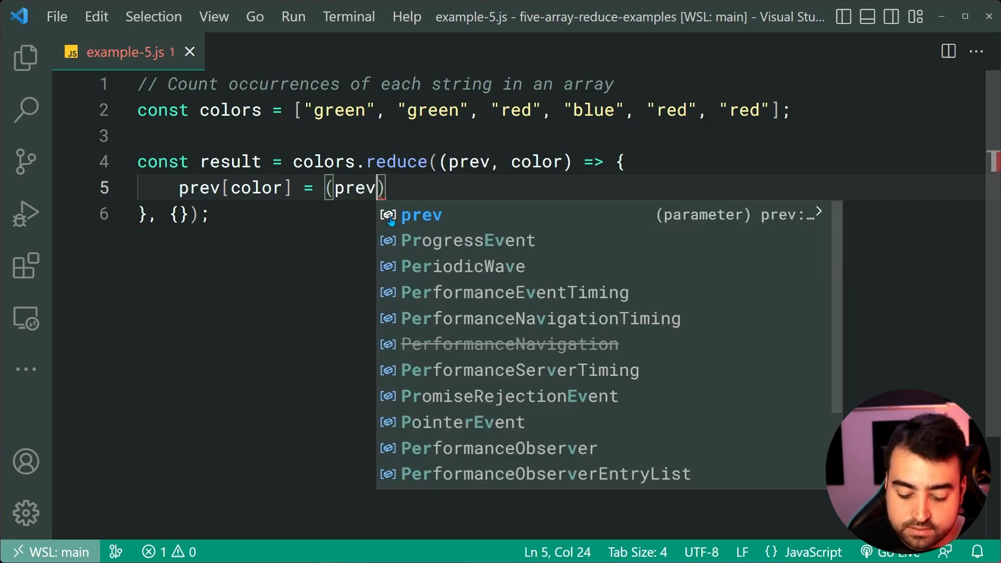
text([color])
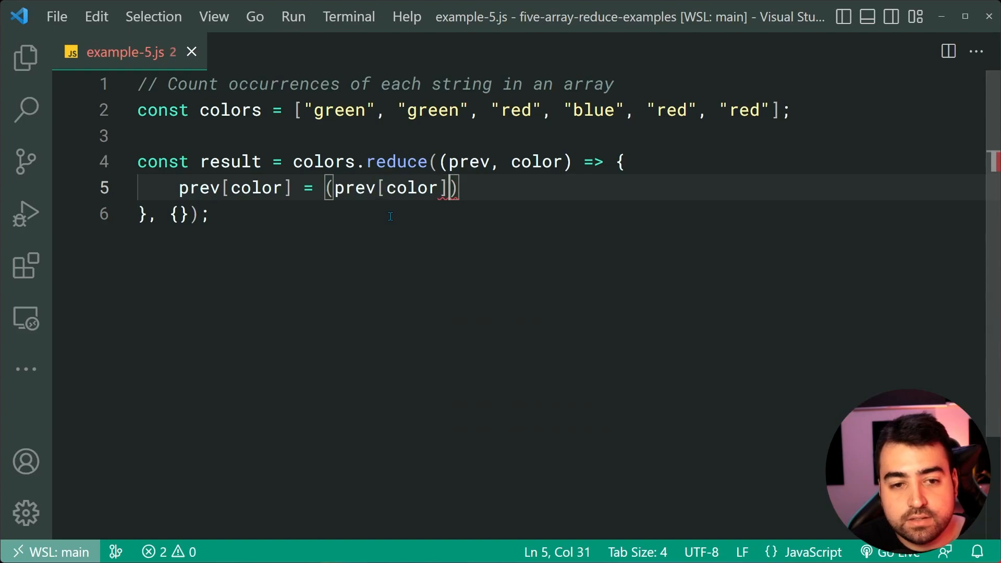
text(|| 0)
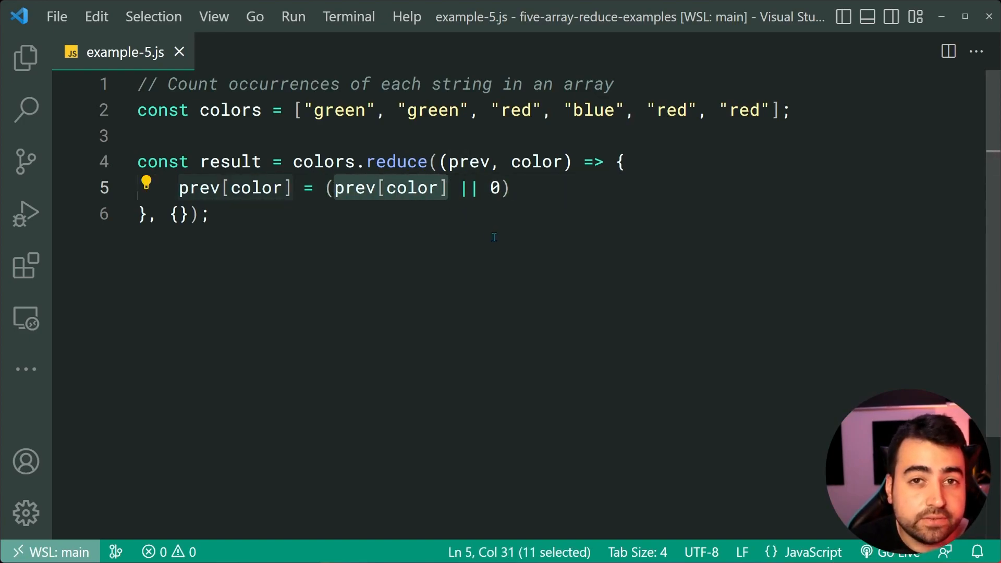
mouse_move(475, 234)
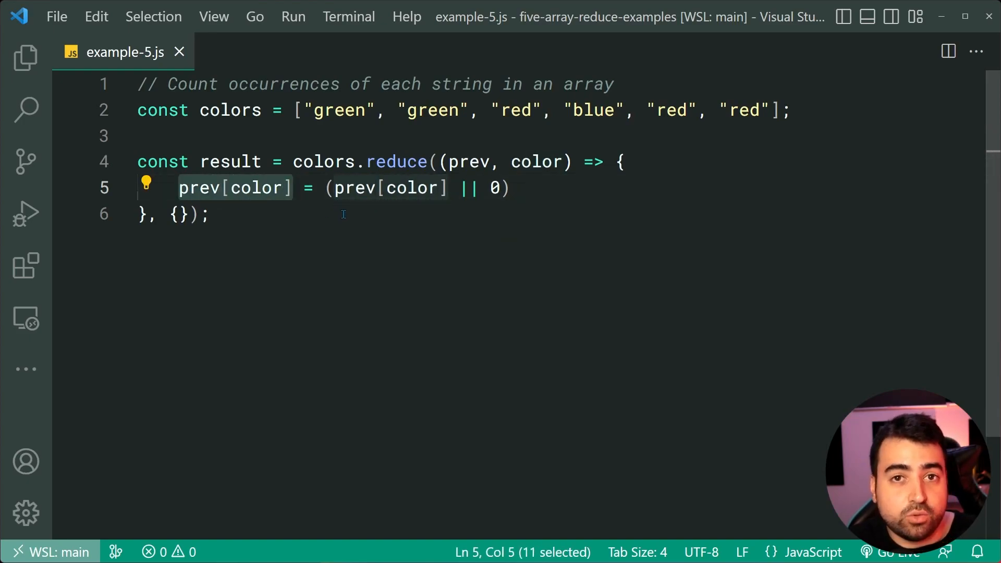
Complete the count with + 1, return prev, and start console.log below.
click(396, 161)
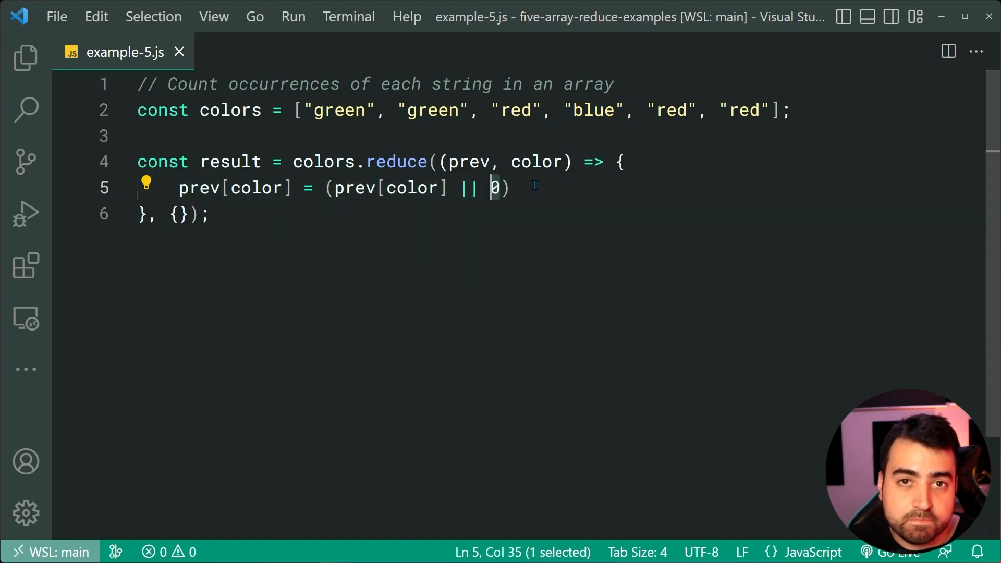
text(+)
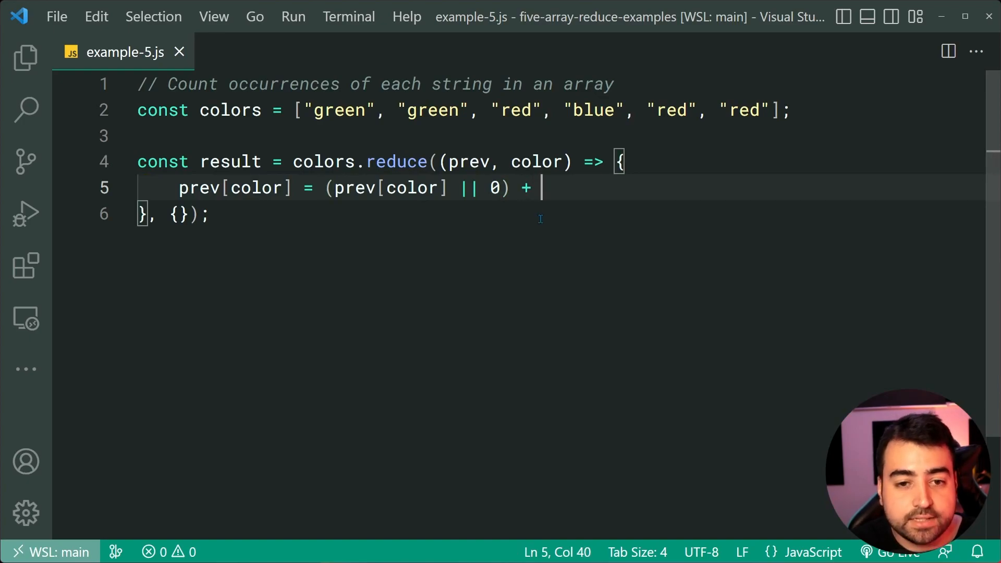
text(1;)
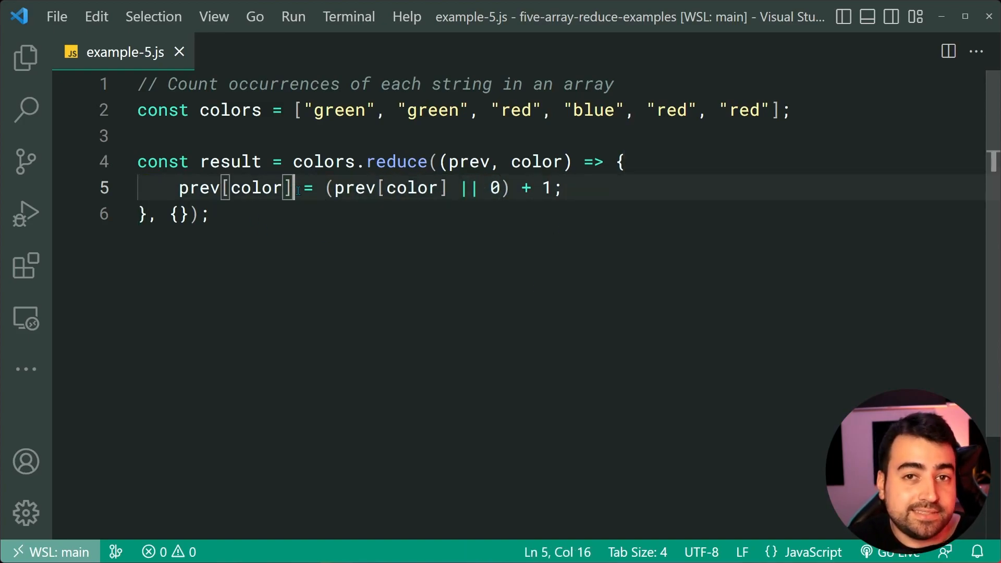
click(562, 187)
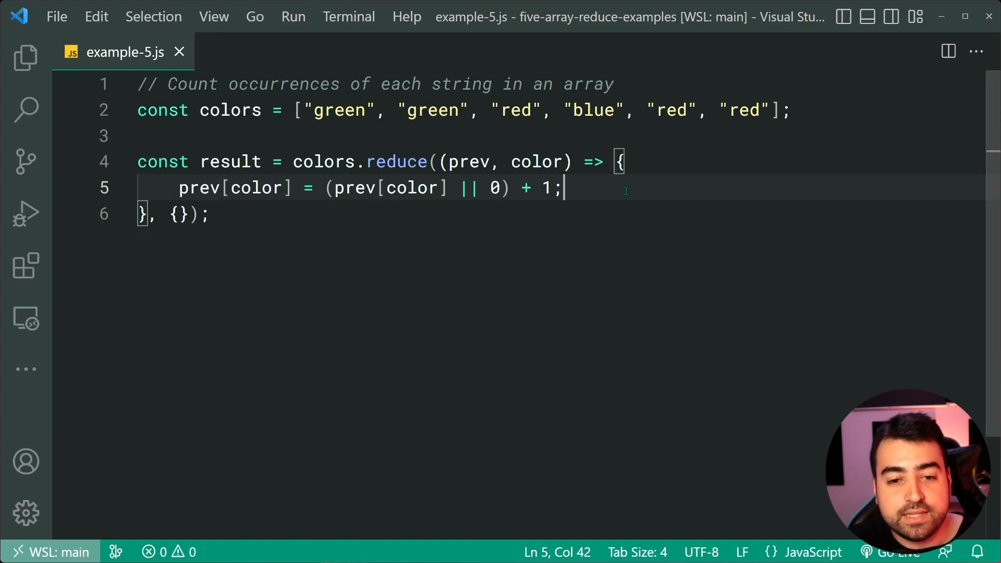
text(return prev;)
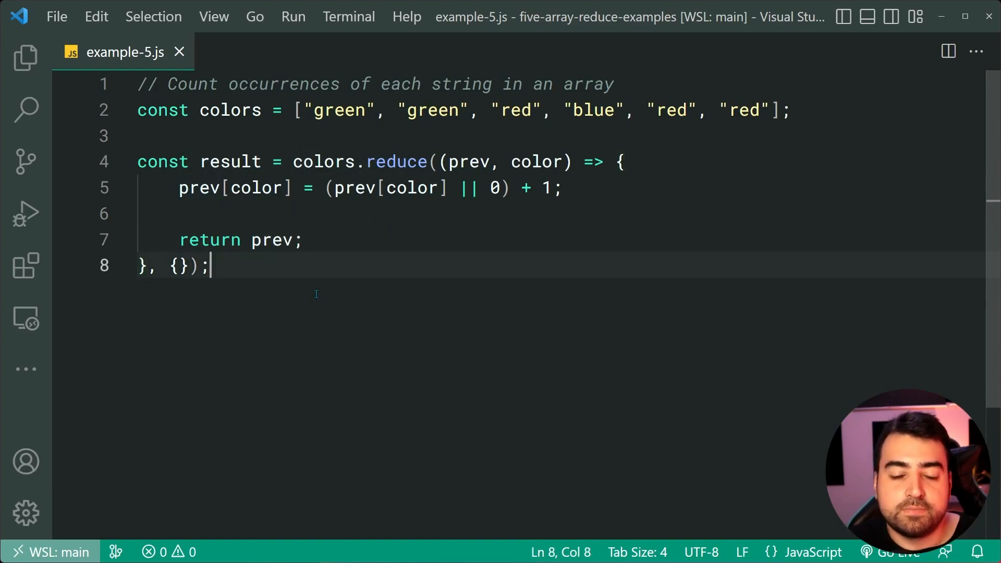
text(console.log)
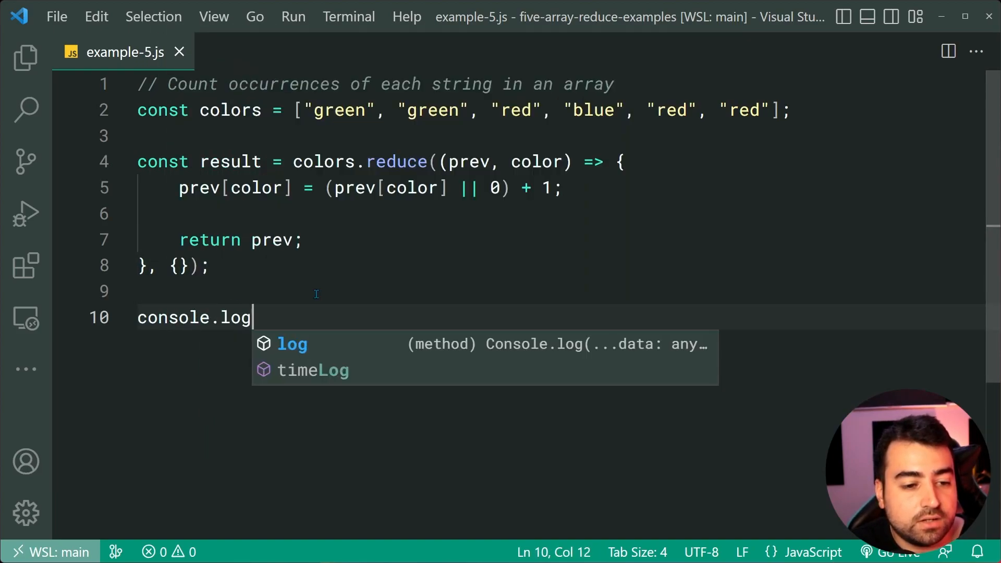